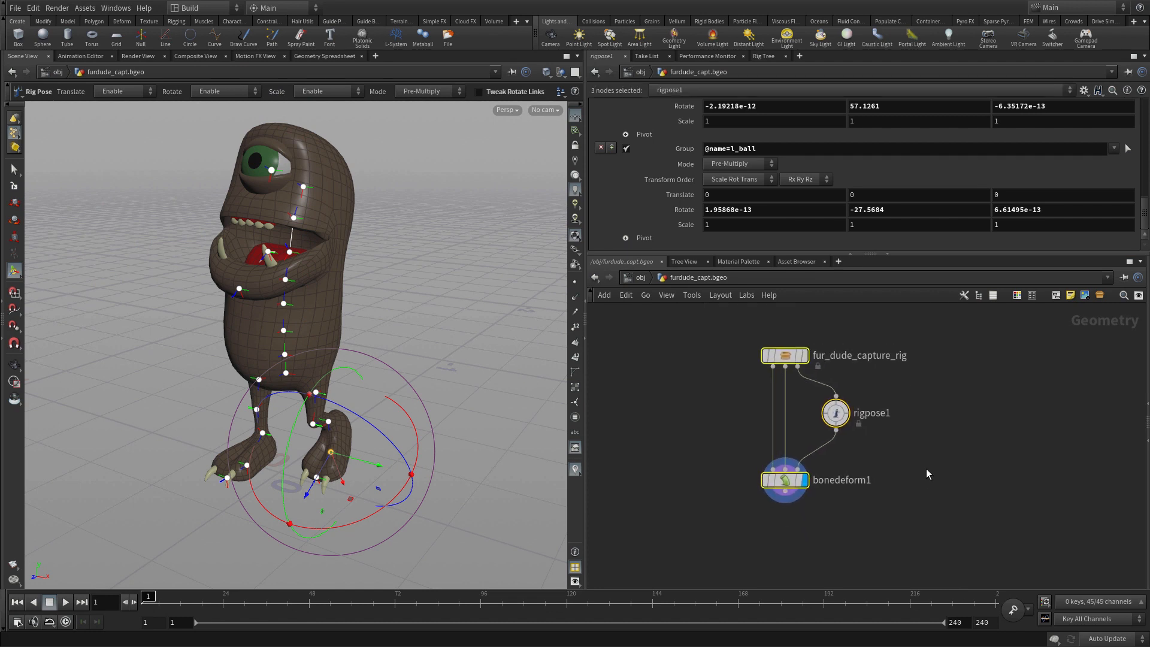
Create a digital asset from the selected rig nodes with operator name fur_dude_anim_rig.
{"action": "left_click", "coordinate": [84, 7]}
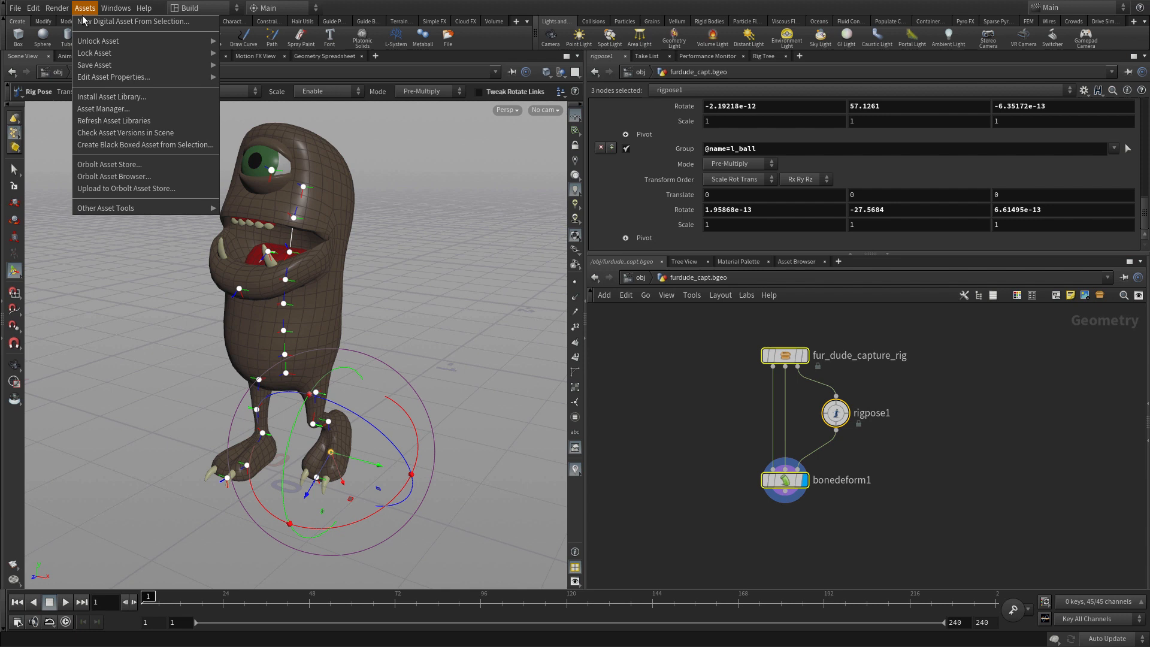
{"action": "left_click", "coordinate": [131, 21]}
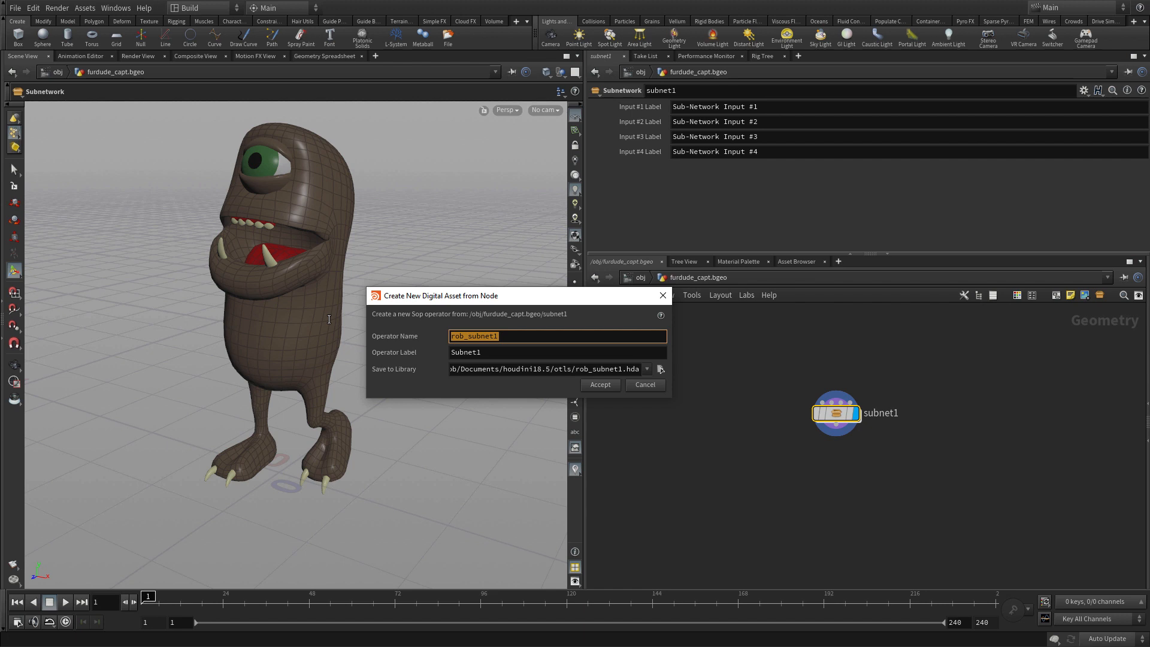
{"action": "type", "text": "fur_due_"}
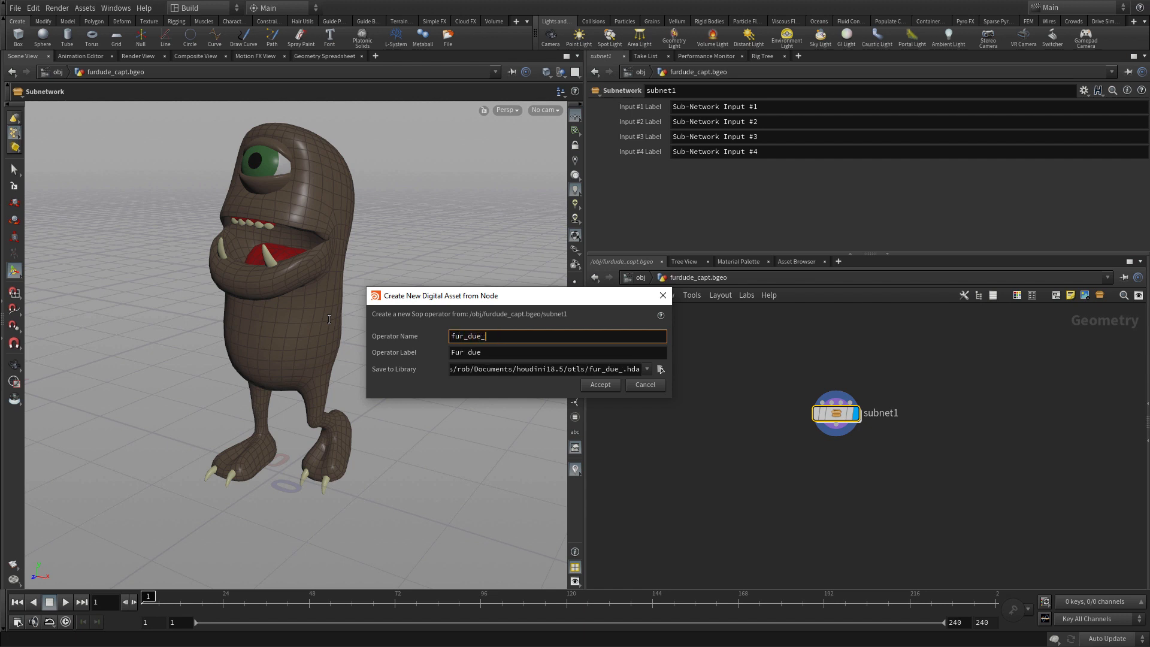
{"action": "type", "text": "d"}
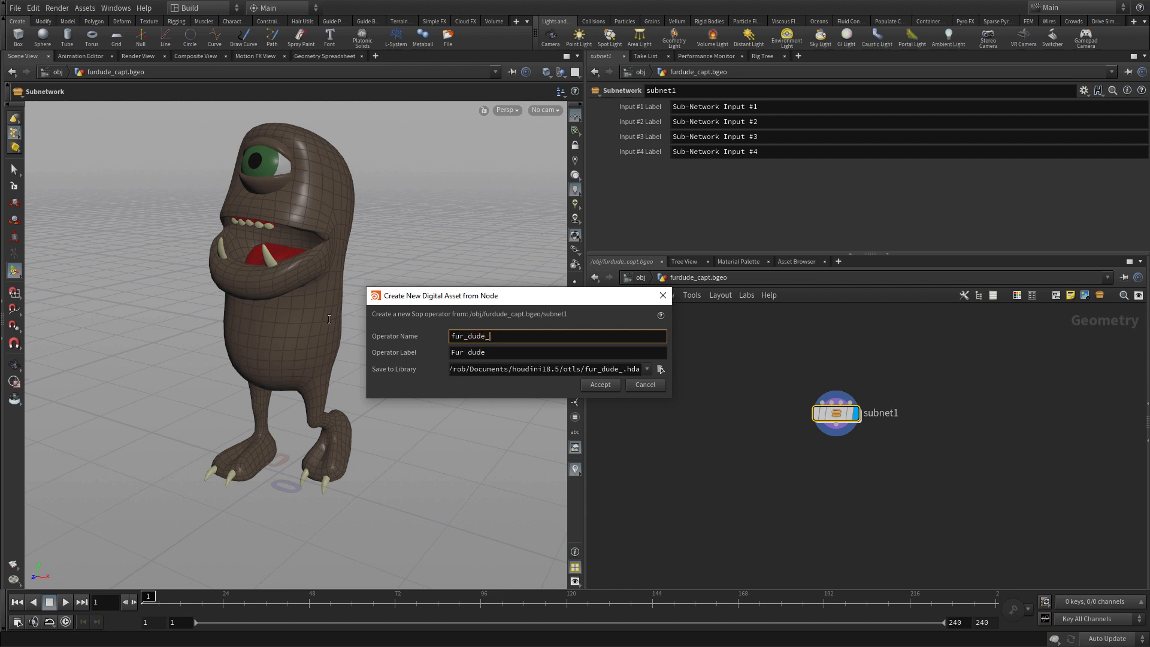
{"action": "type", "text": "anim"}
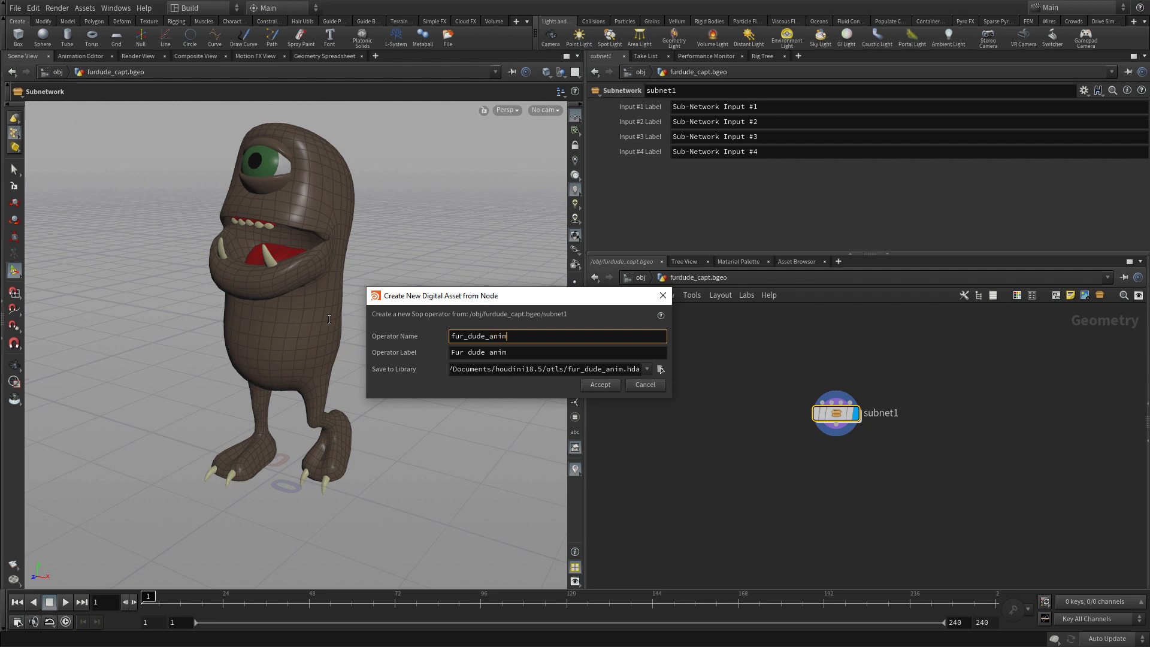
{"action": "type", "text": "_rig"}
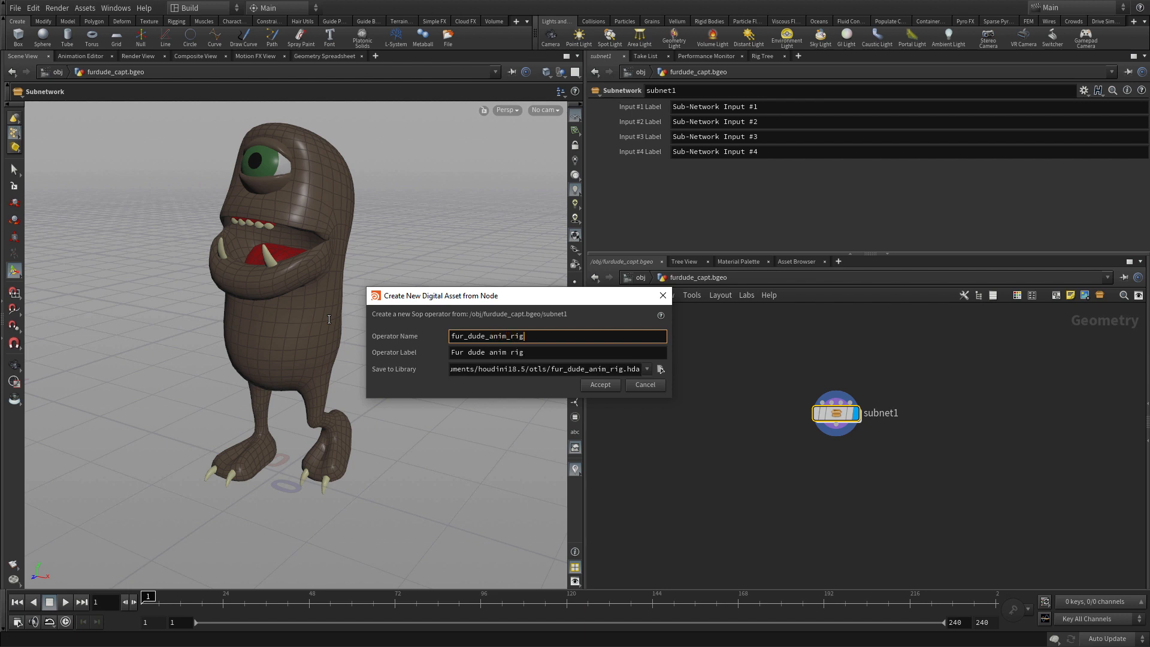
Save the asset to $HIP/hda/fur_dude.hda and label it Fur Dude Anim Rig.
{"action": "left_click", "coordinate": [660, 368]}
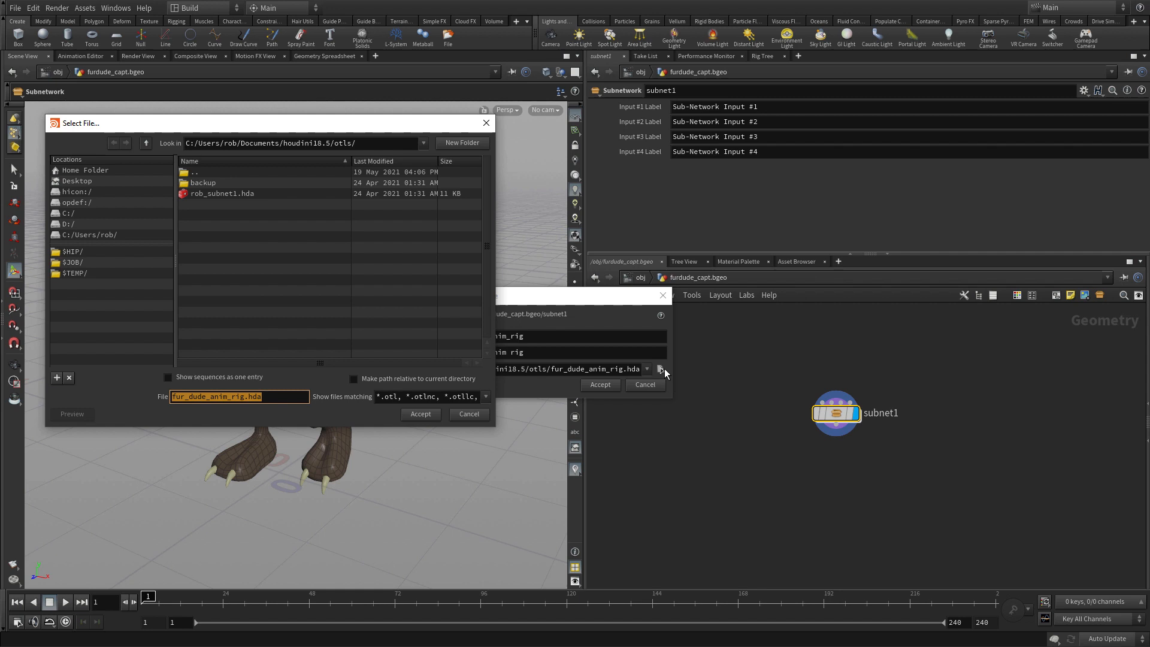
{"action": "mouse_move", "coordinate": [86, 245]}
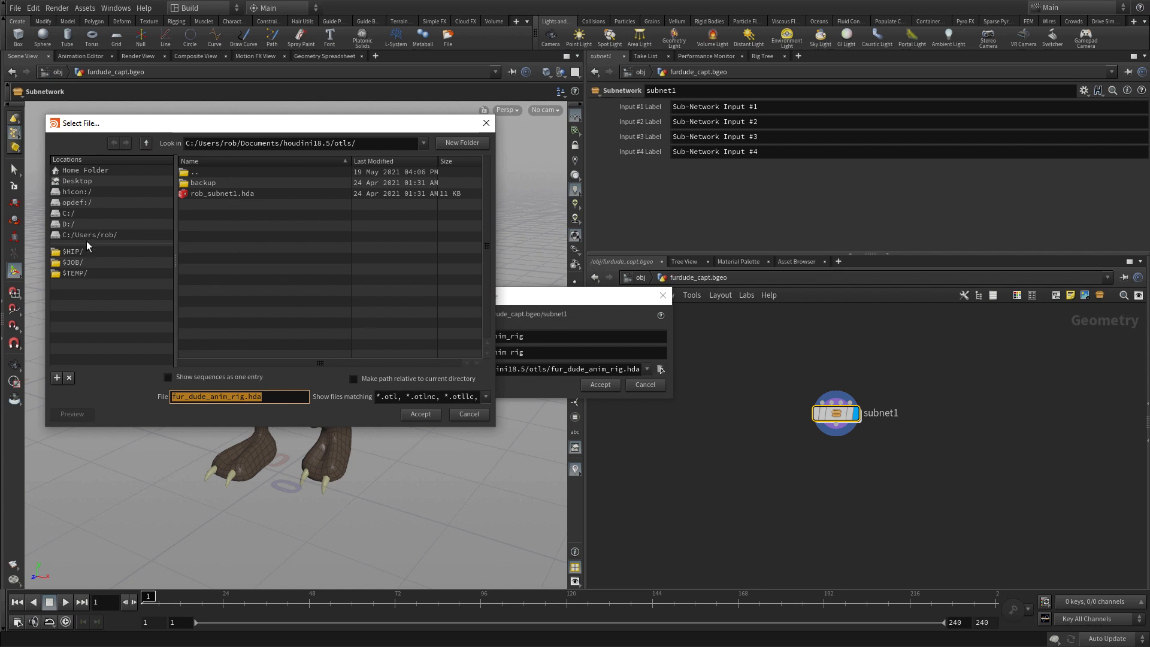
{"action": "left_click", "coordinate": [72, 252]}
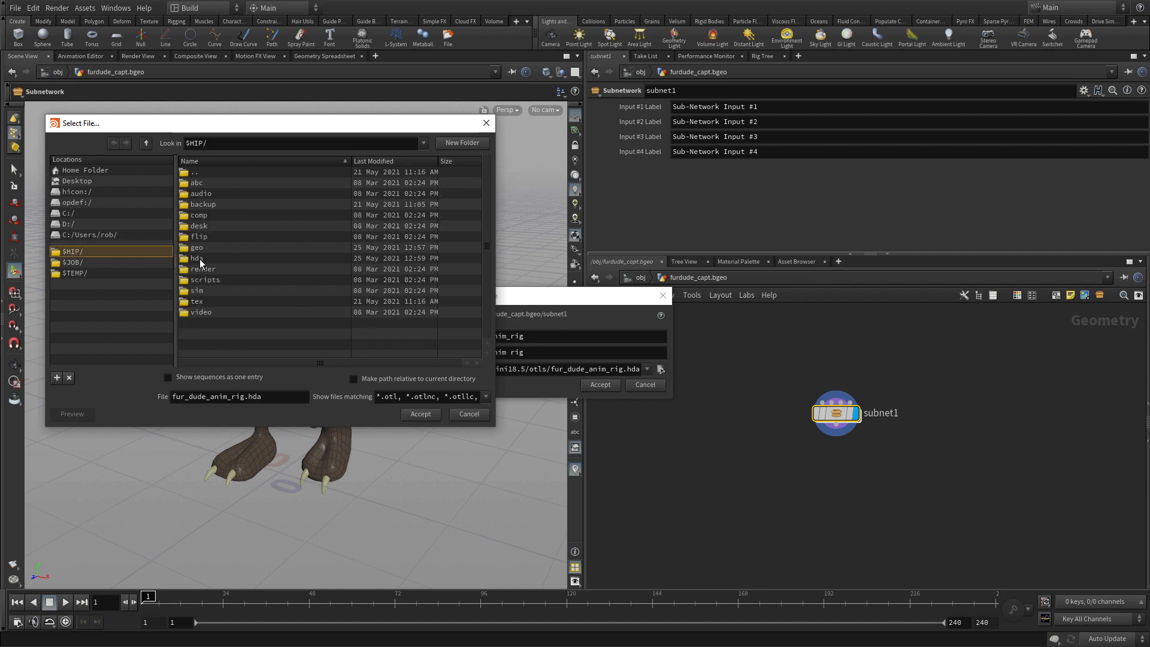
{"action": "double_click", "coordinate": [196, 257]}
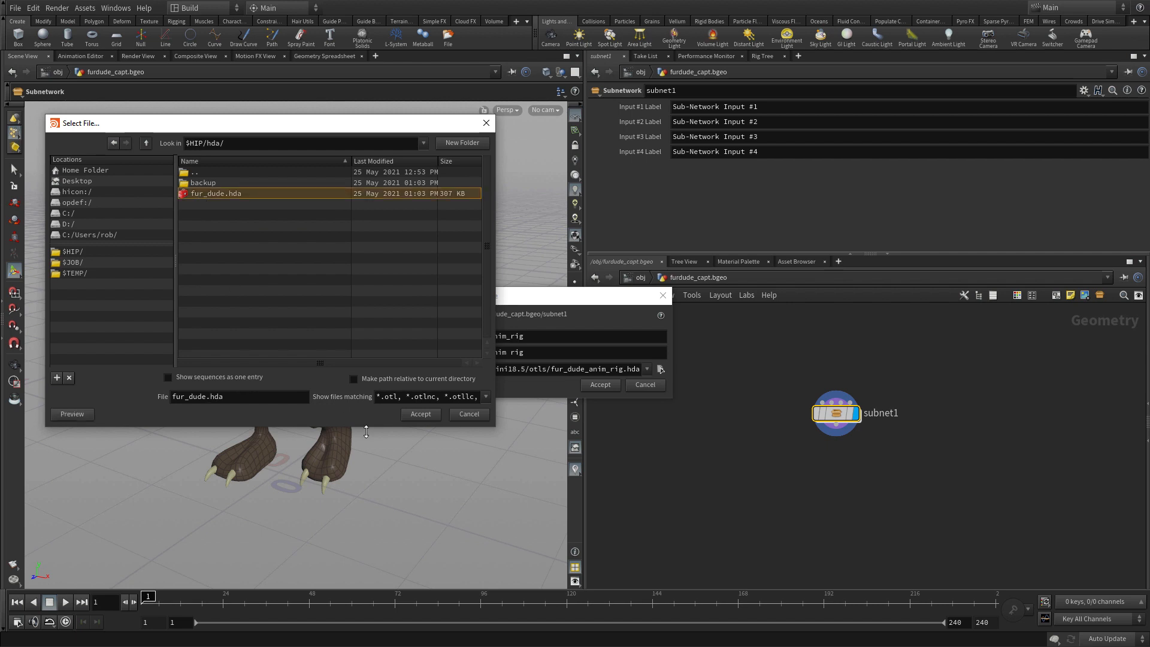
{"action": "left_click", "coordinate": [421, 414]}
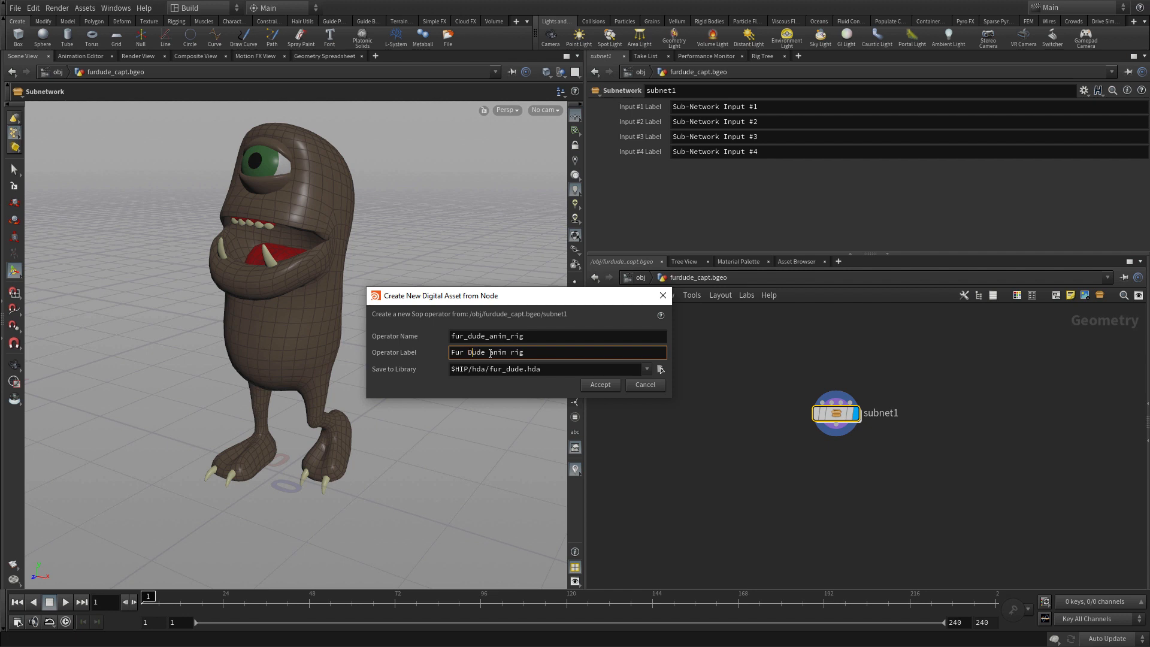
{"action": "type", "text": "A"}
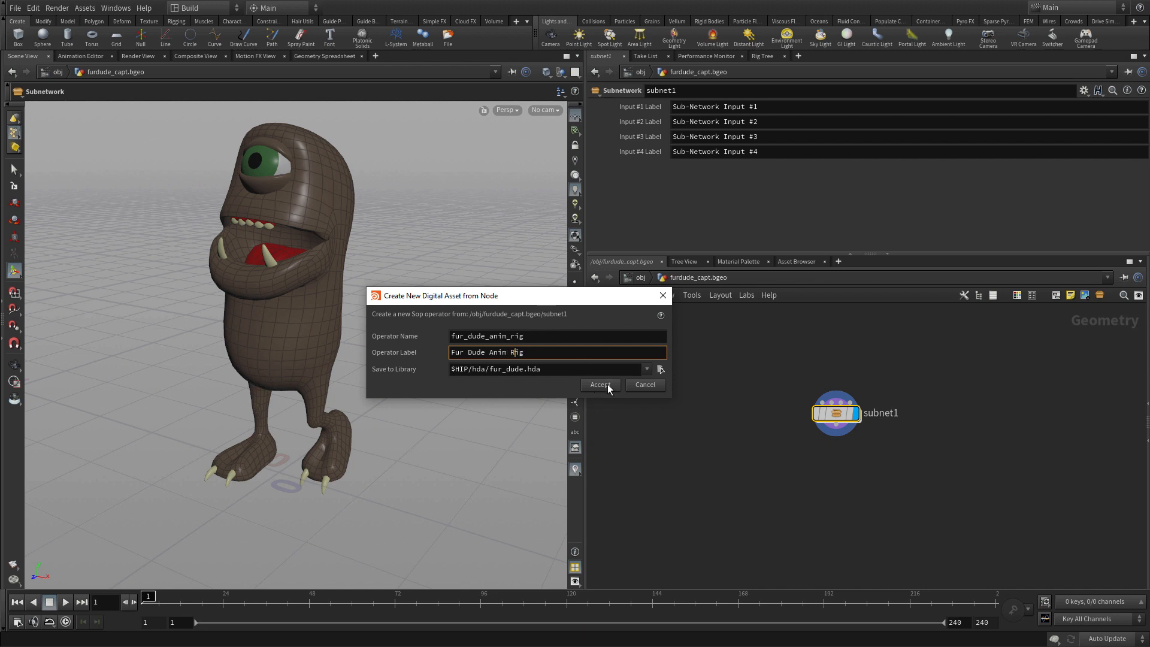
Accept creation and type properties, then rename the subnet1 node to fur_dude_anim_rig.
{"action": "left_click", "coordinate": [599, 384]}
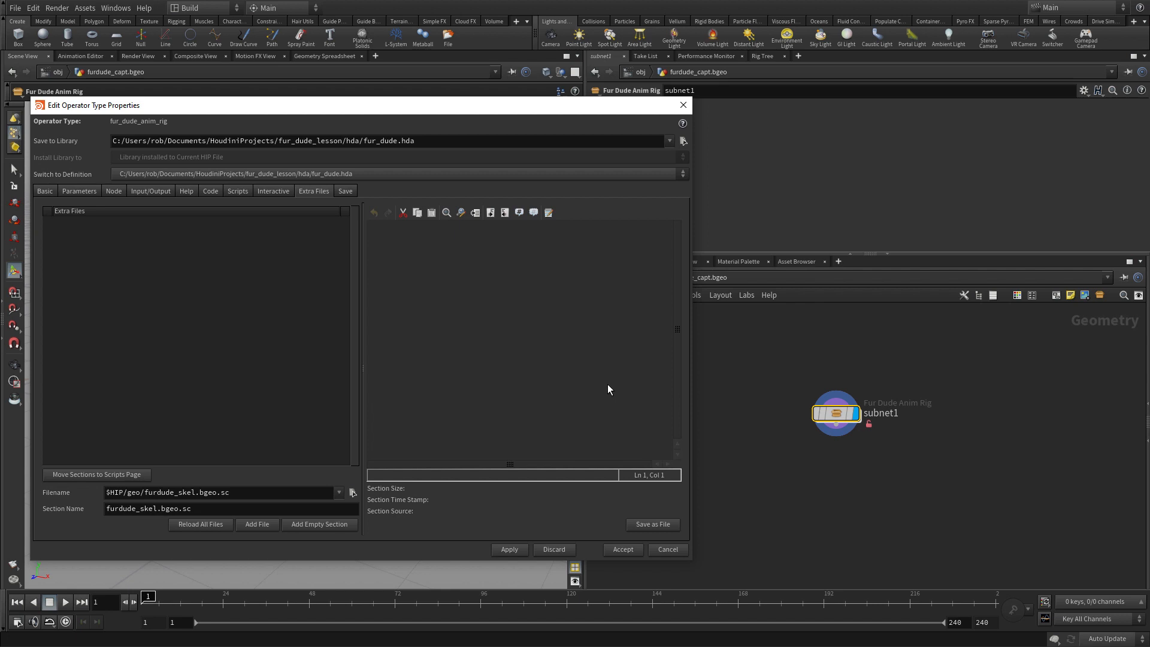
{"action": "mouse_move", "coordinate": [623, 555]}
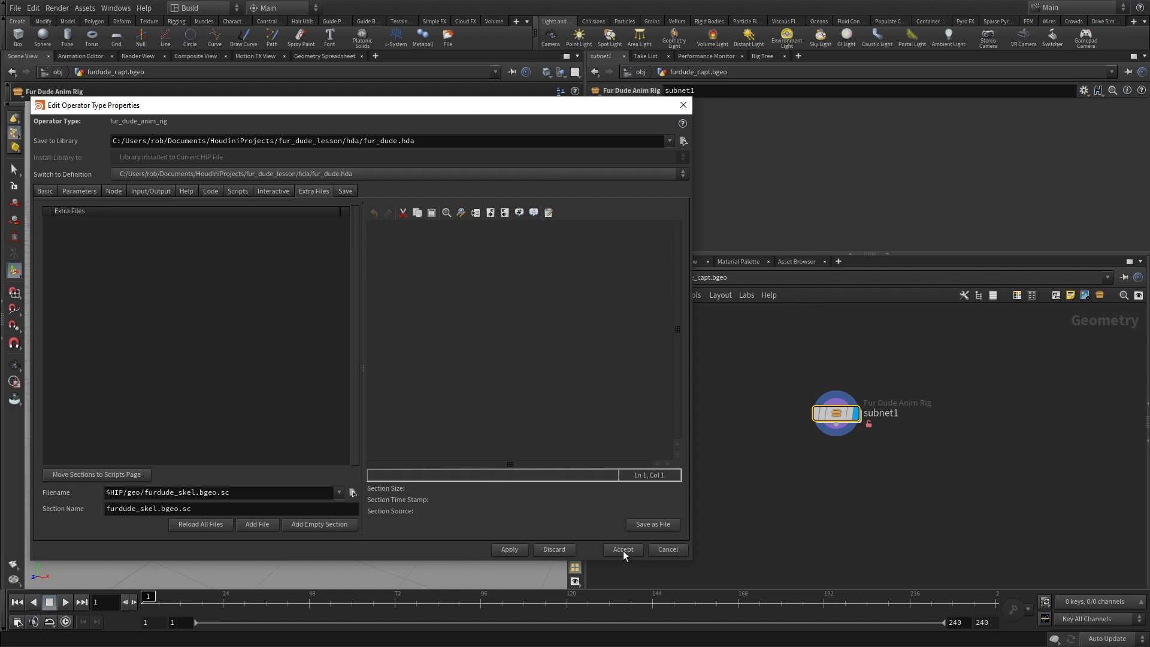
{"action": "mouse_move", "coordinate": [623, 549]}
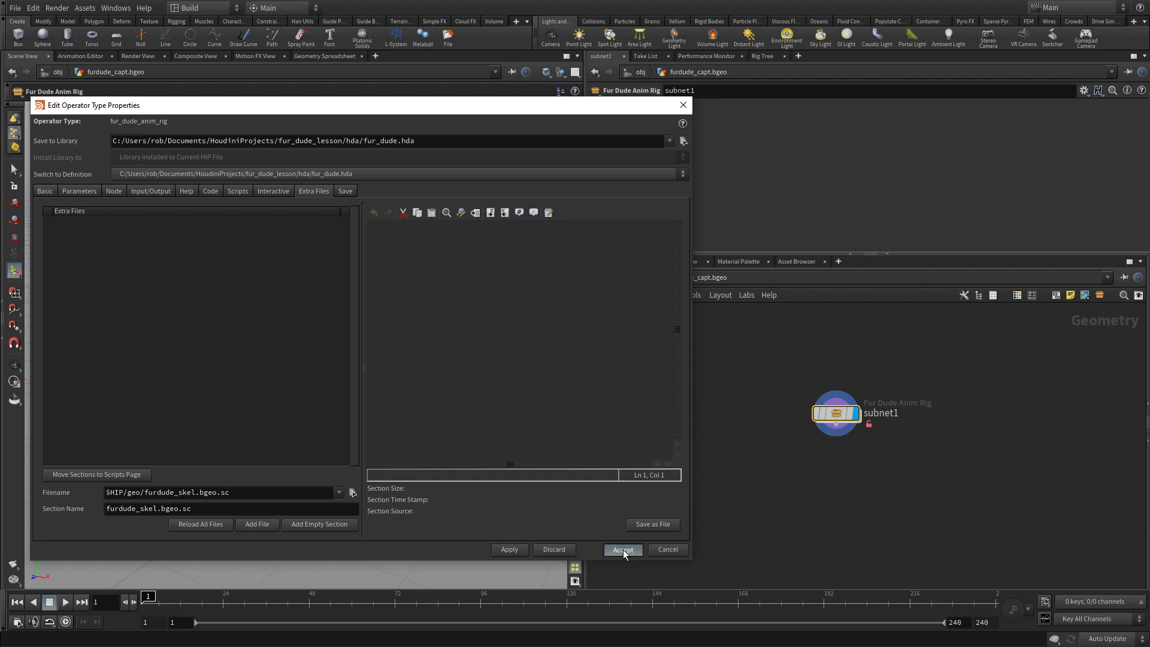
{"action": "left_click", "coordinate": [621, 549]}
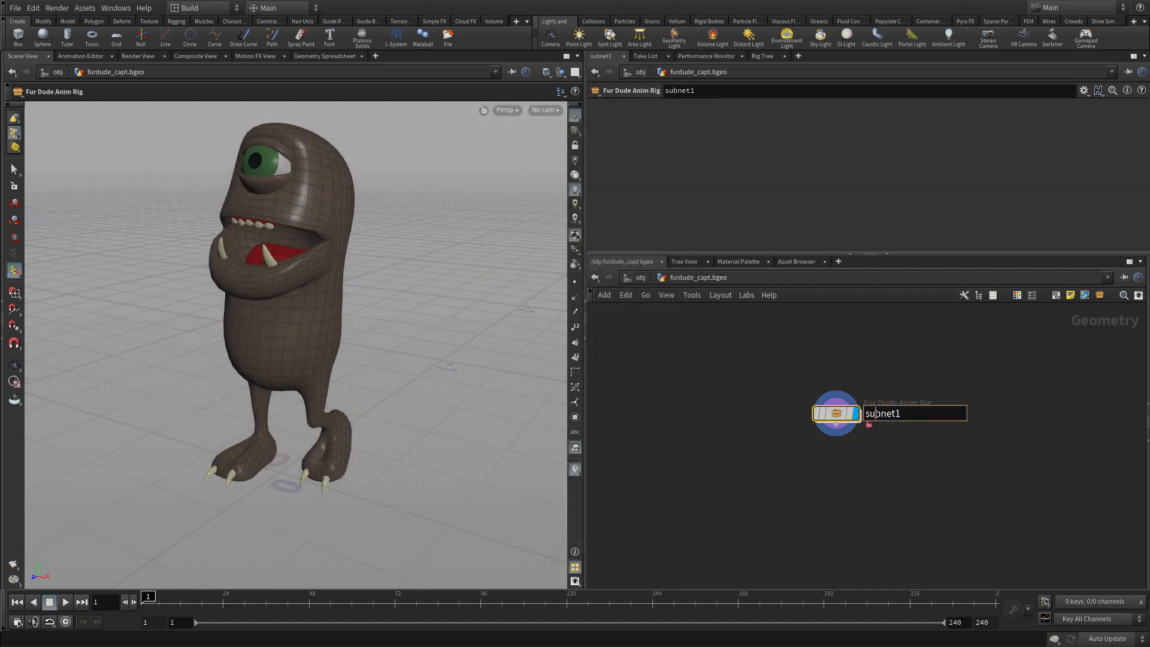
{"action": "type", "text": "fur_dude_anim_rig"}
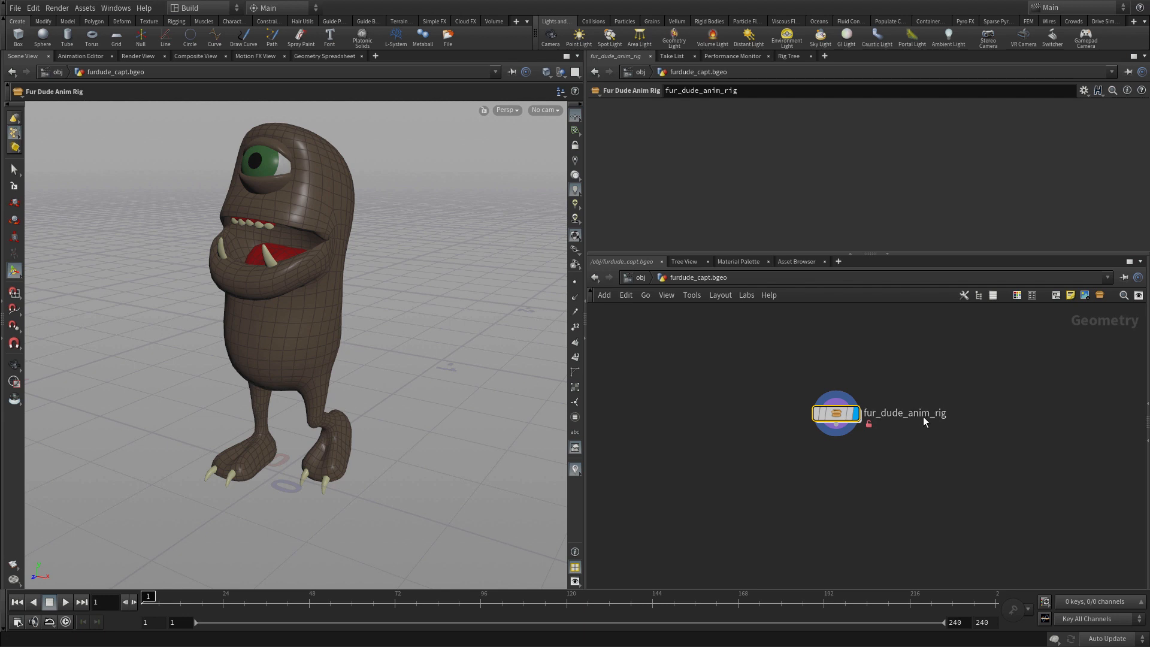
At /obj, rename furdude_capt.bgeo to furdude_rig and its duplicate to test_rig.
{"action": "double_click", "coordinate": [835, 413]}
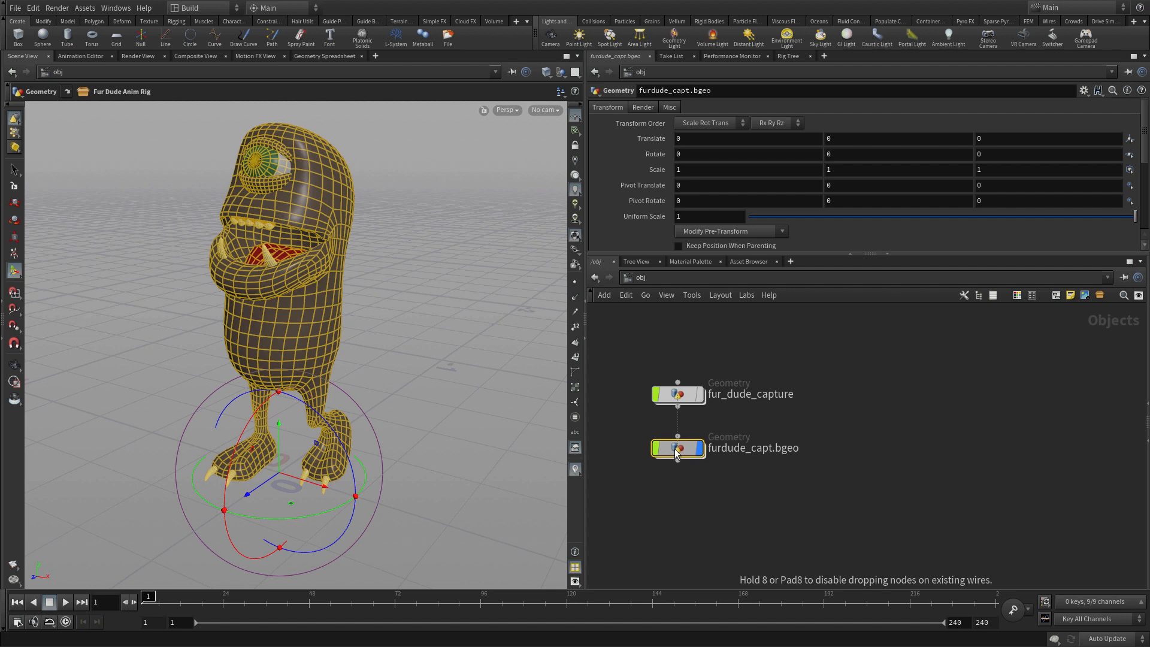
{"action": "double_click", "coordinate": [752, 447]}
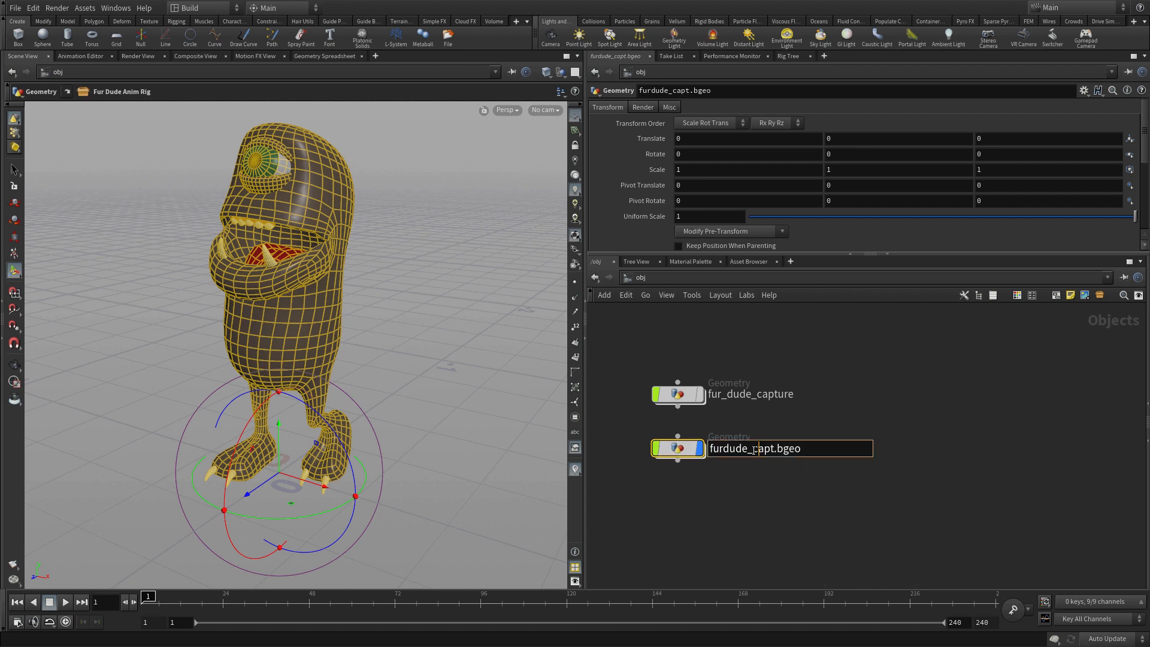
{"action": "type", "text": "furdude_ri"}
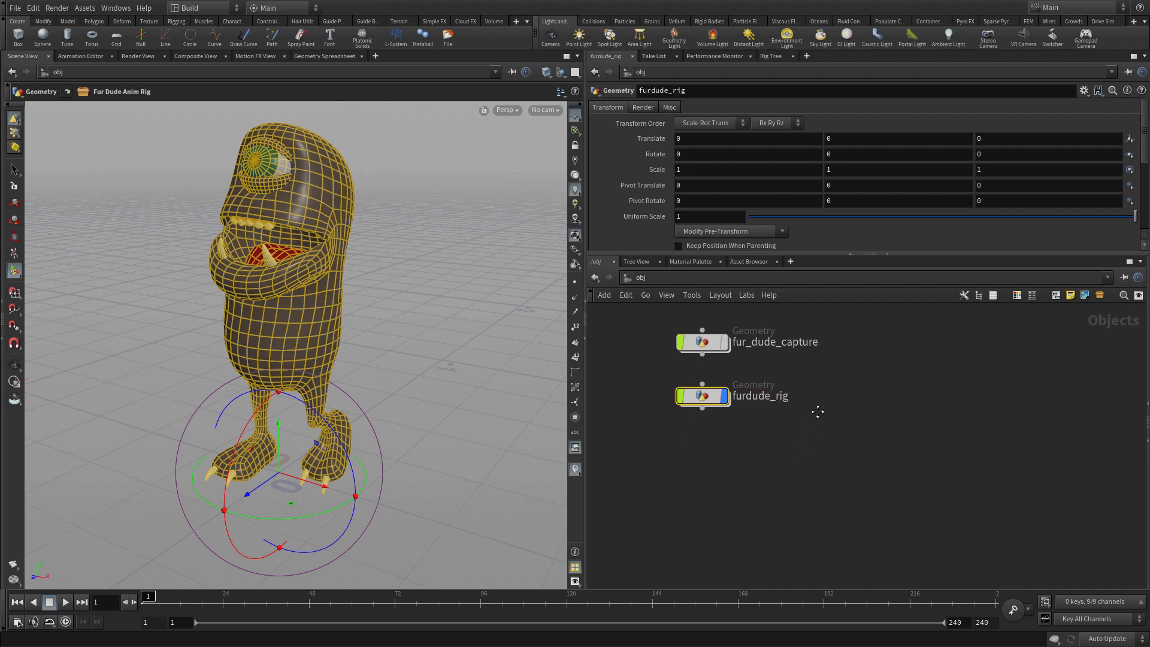
{"action": "left_click", "coordinate": [701, 396]}
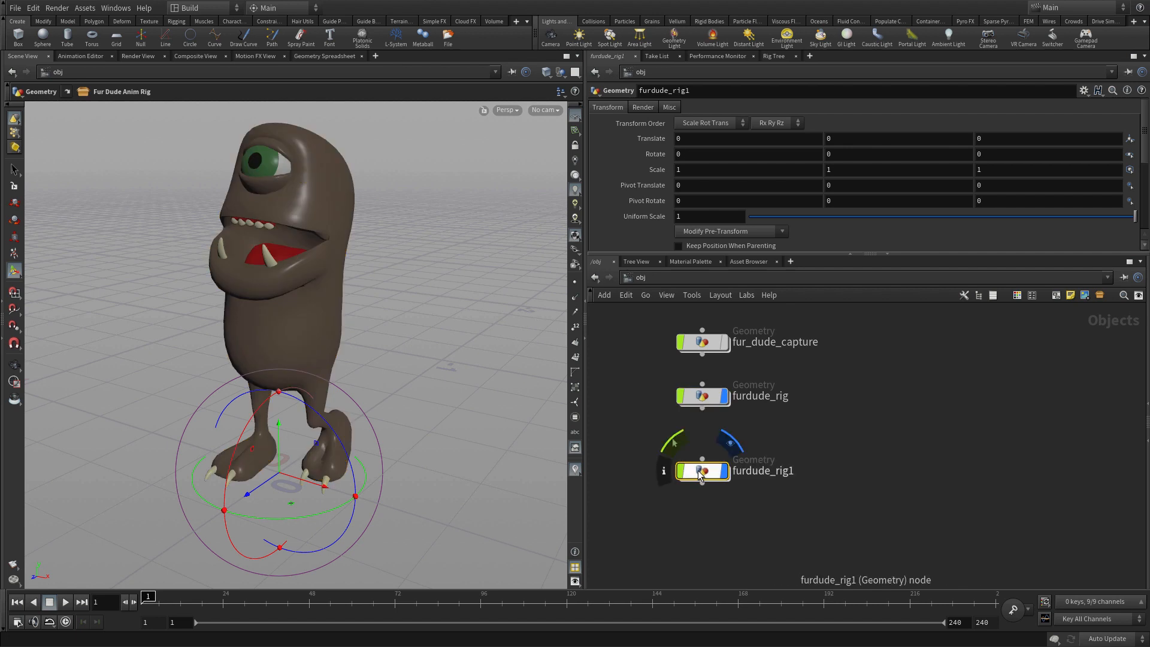
{"action": "double_click", "coordinate": [762, 470]}
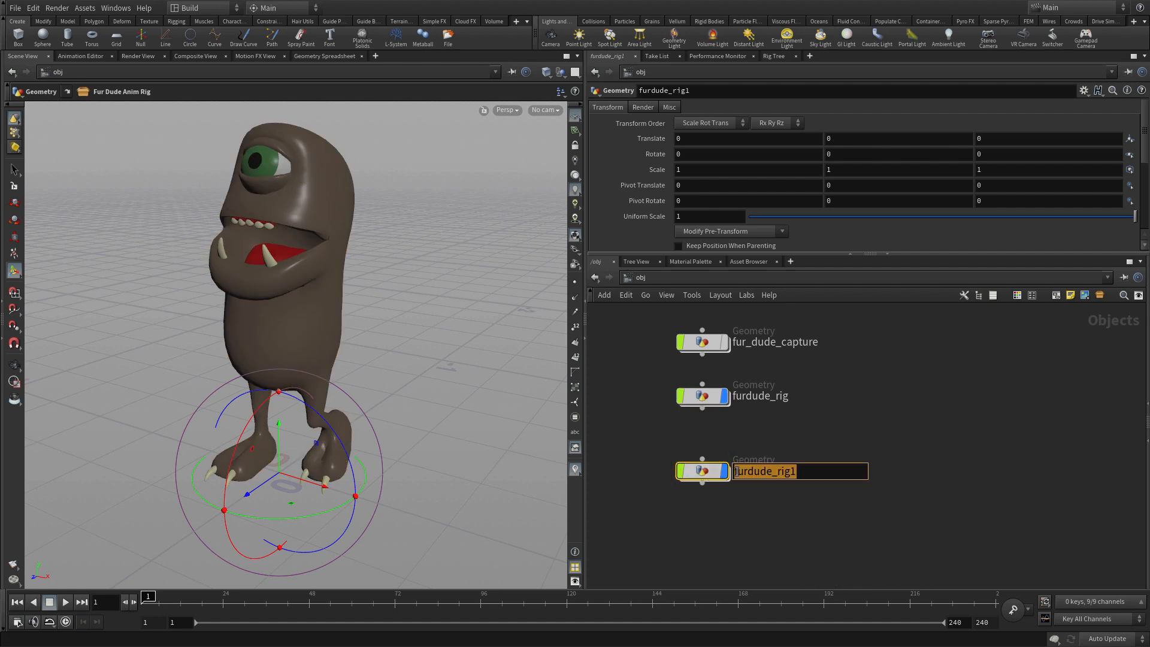
{"action": "type", "text": "test_rig"}
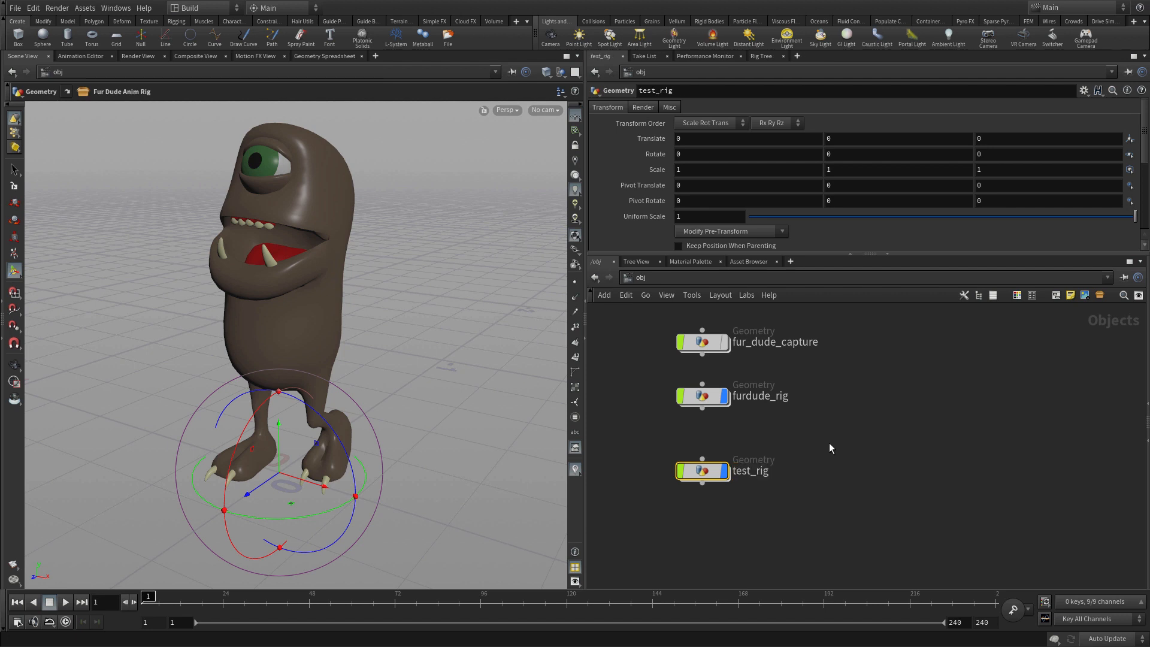
Inside test_rig, save the Fur Dude Anim Rig changes to fur_dude.hda, then return to /obj.
{"action": "double_click", "coordinate": [702, 470]}
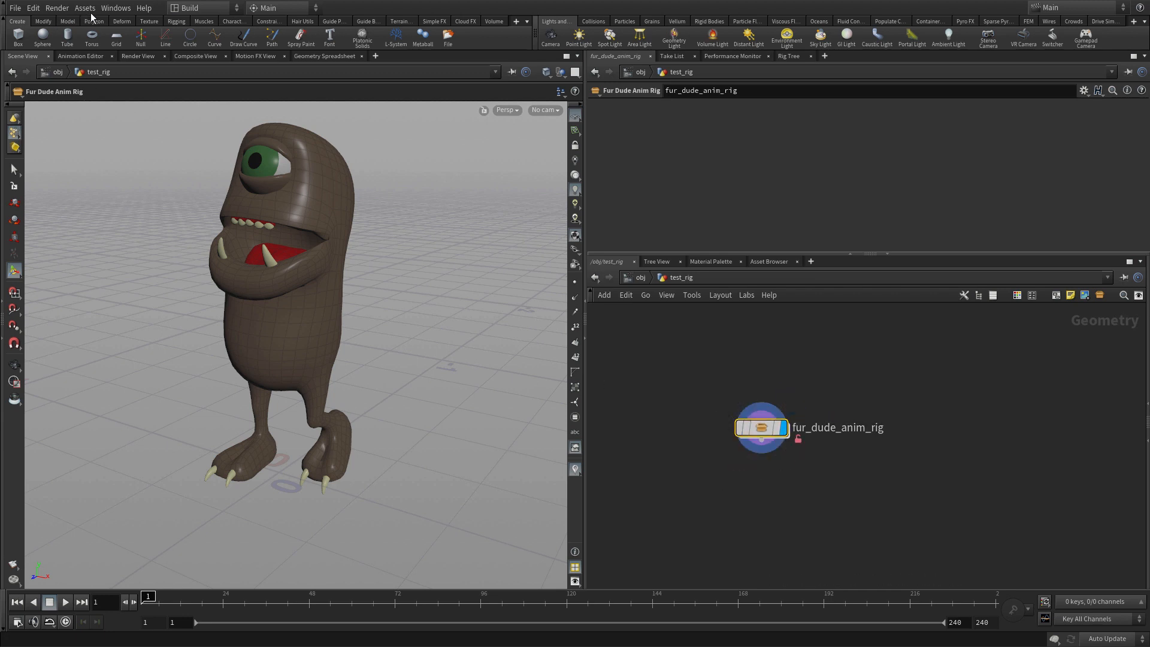
{"action": "left_click", "coordinate": [84, 7]}
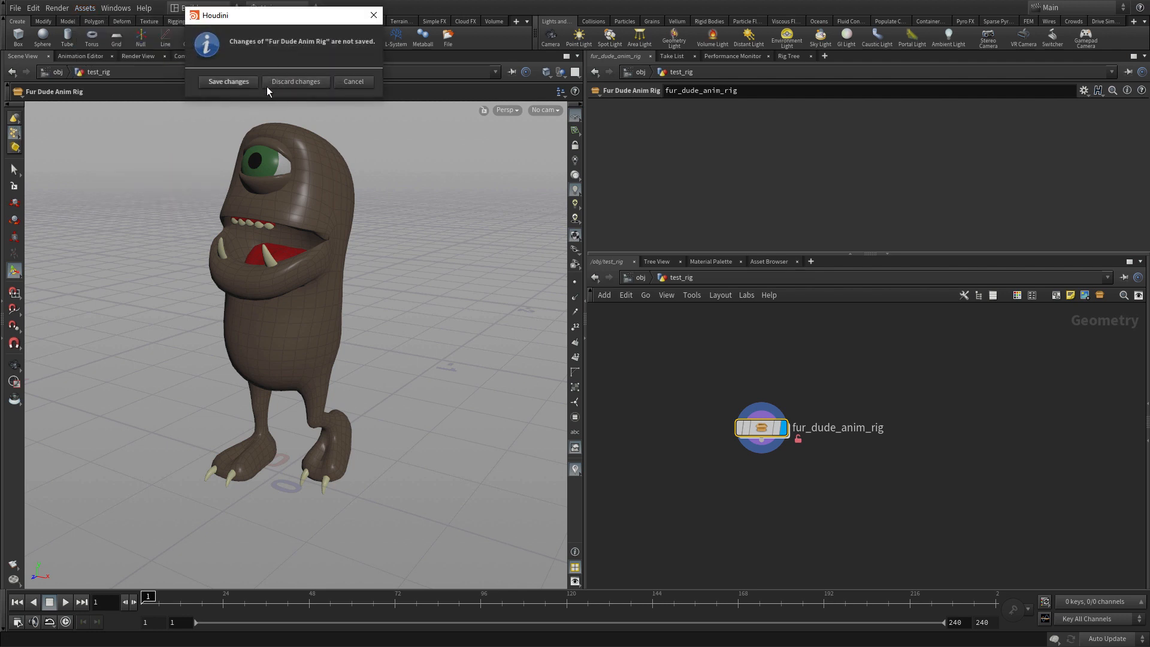
{"action": "left_click", "coordinate": [228, 81]}
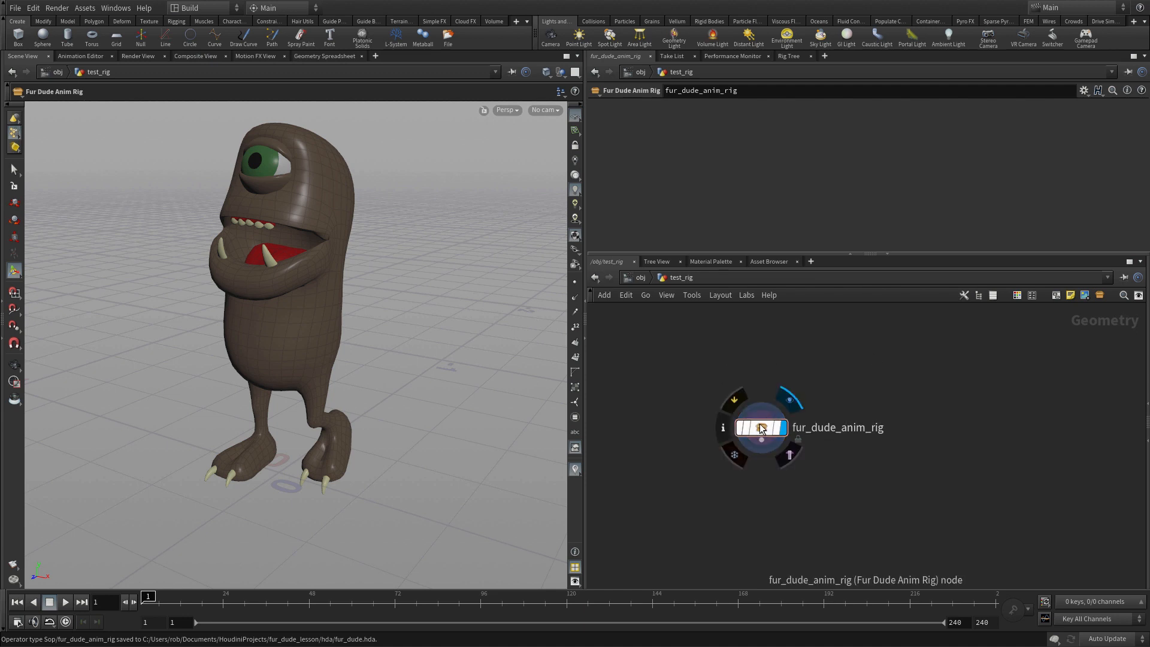
{"action": "double_click", "coordinate": [761, 428]}
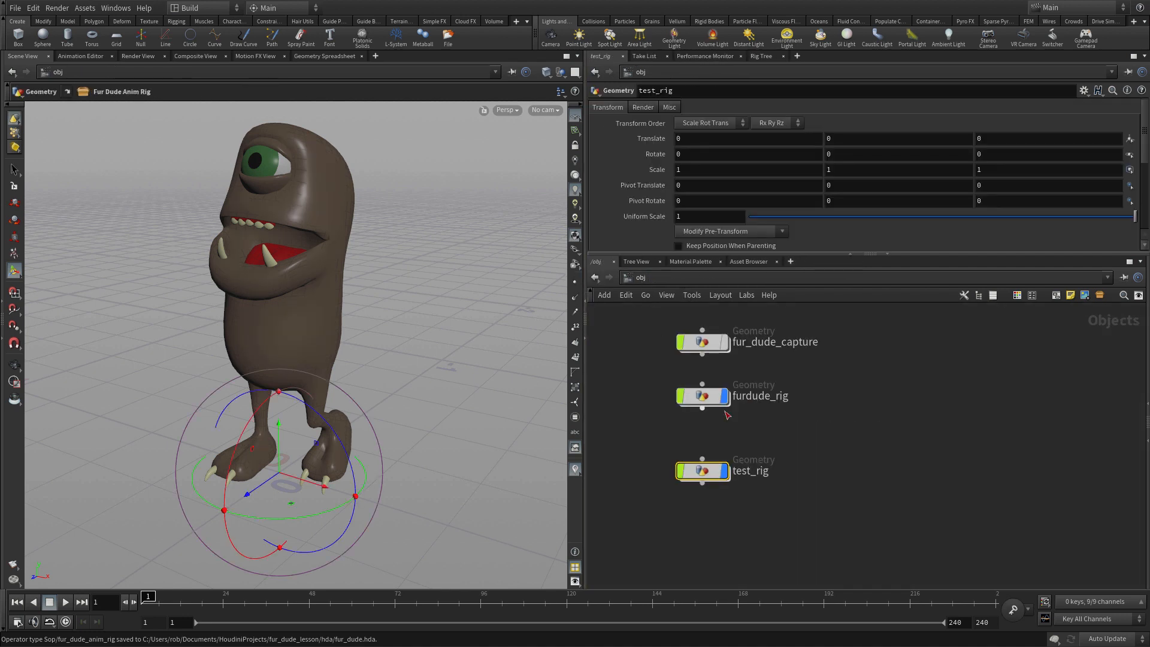
Select the furdude_rig object in the /obj network.
{"action": "double_click", "coordinate": [702, 395]}
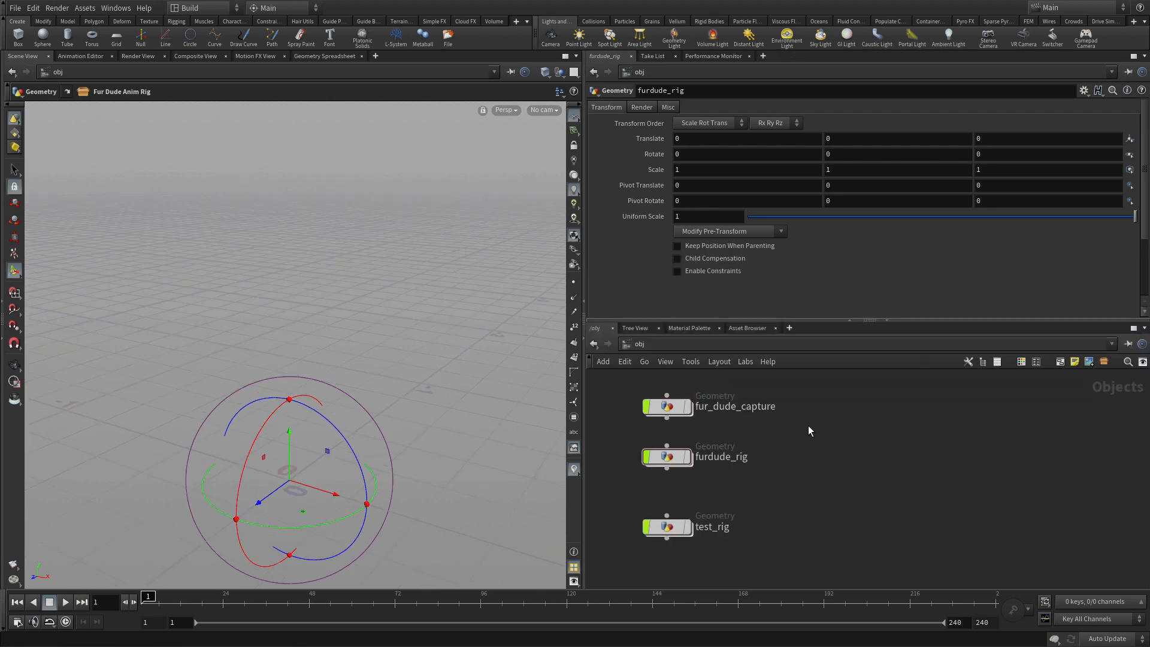
{"action": "mouse_move", "coordinate": [599, 418]}
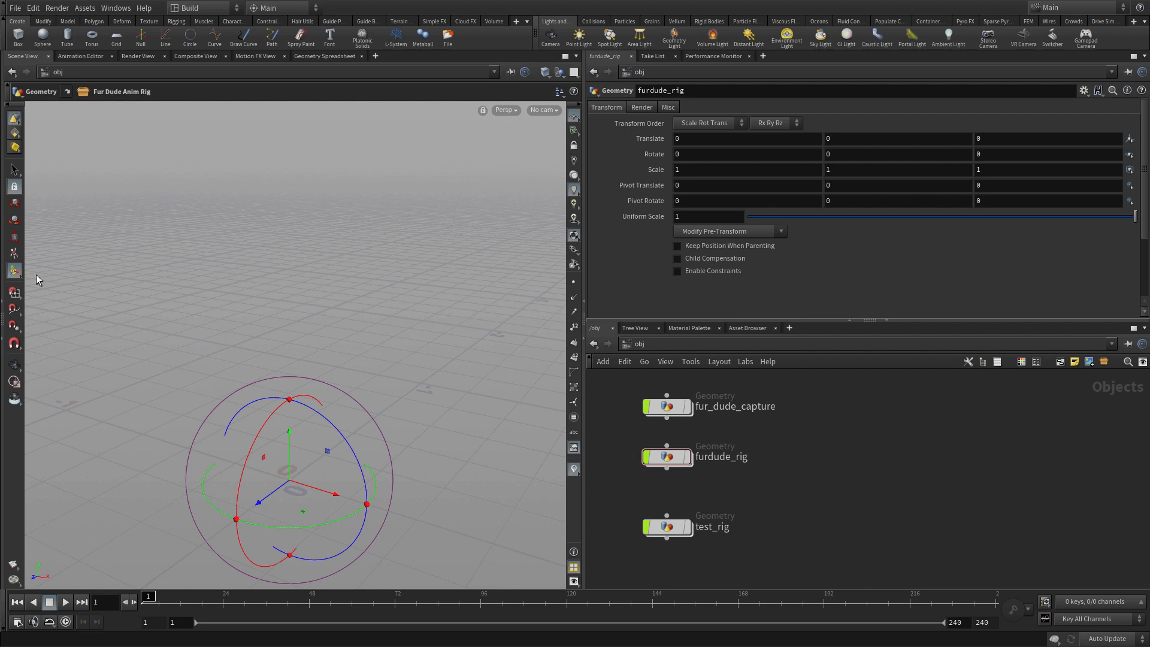
Split the viewer left/right and dive into furdude_rig for the Rig Pose view.
{"action": "left_click", "coordinate": [577, 55]}
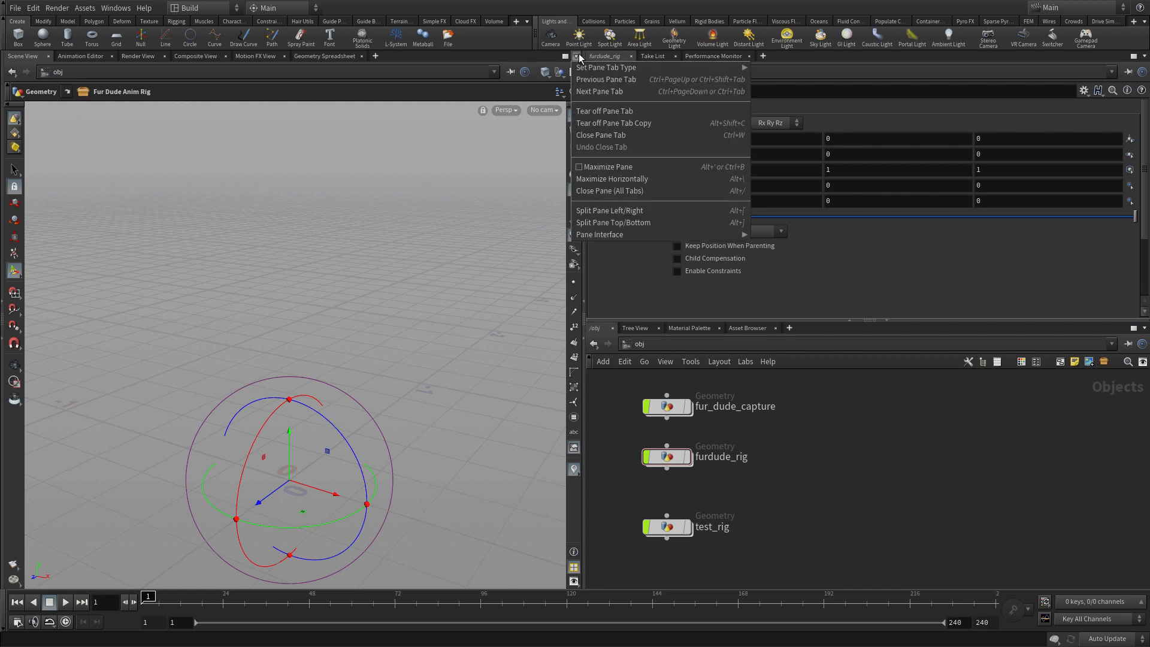
{"action": "left_click", "coordinate": [610, 210]}
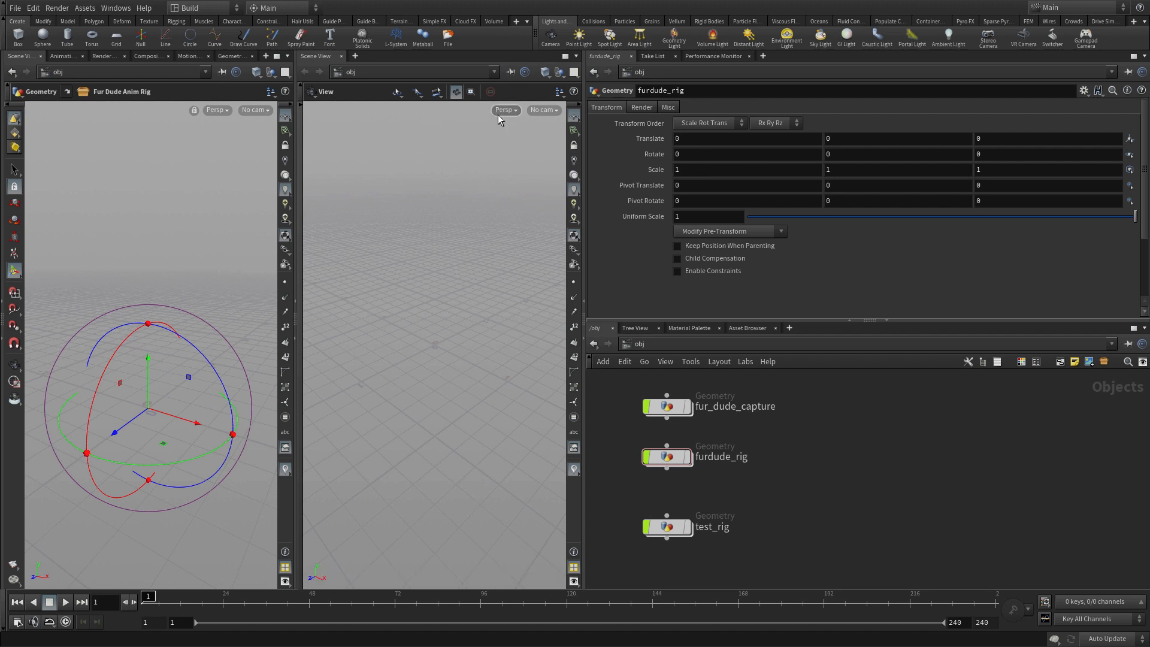
{"action": "mouse_move", "coordinate": [402, 69]}
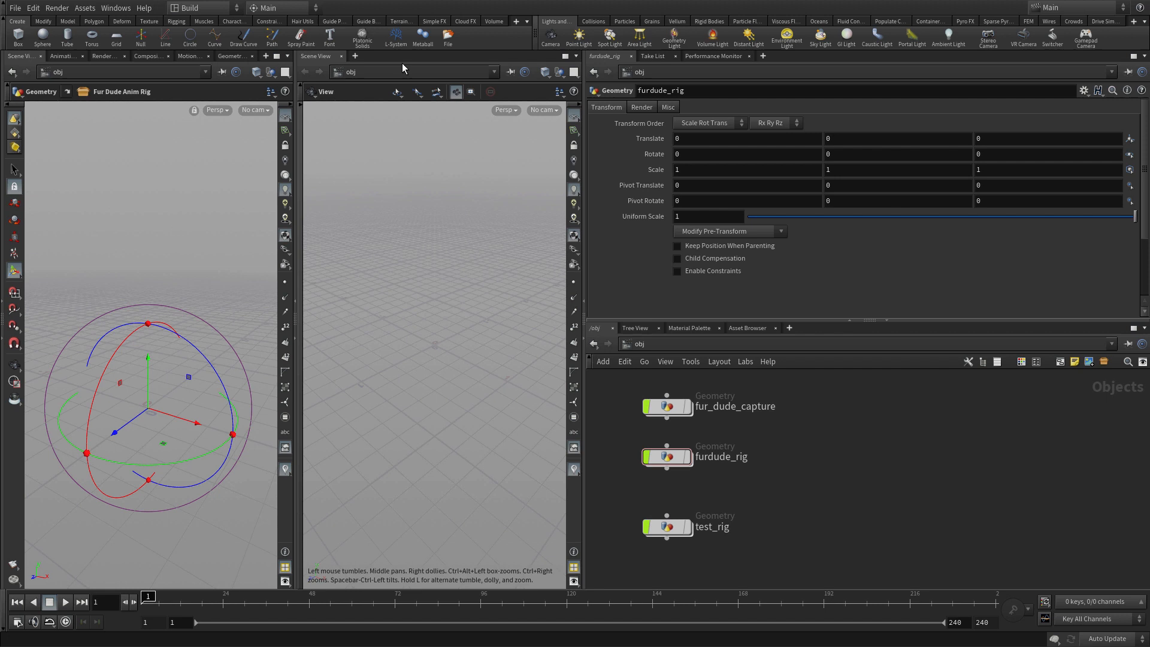
{"action": "mouse_move", "coordinate": [300, 355]}
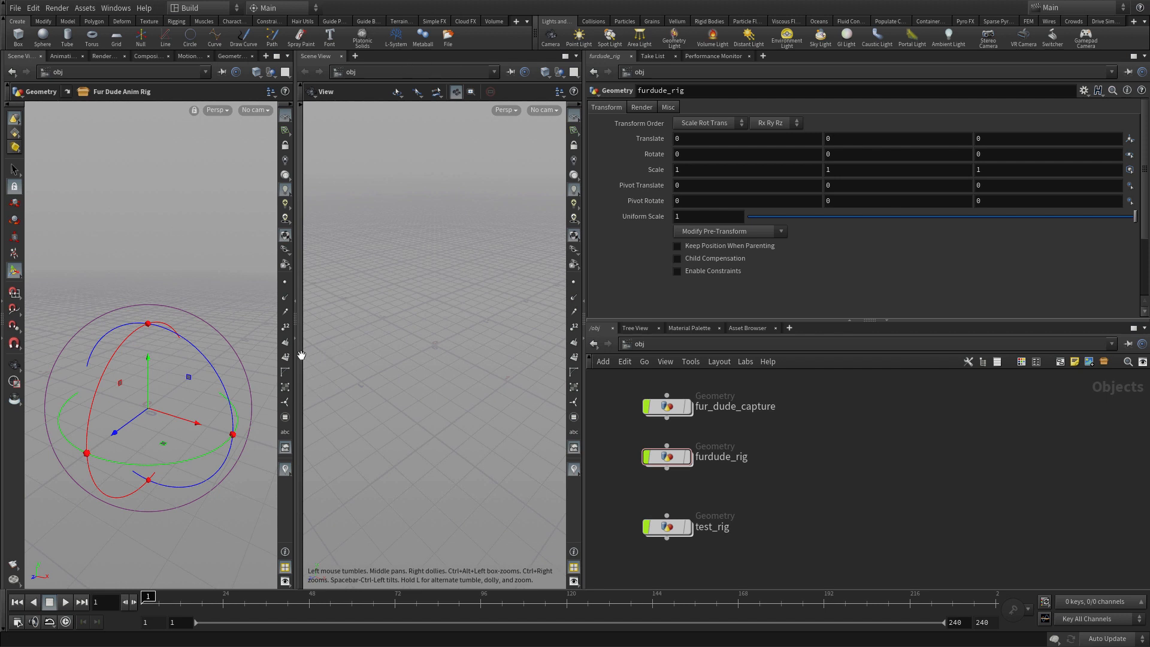
{"action": "mouse_move", "coordinate": [296, 323]}
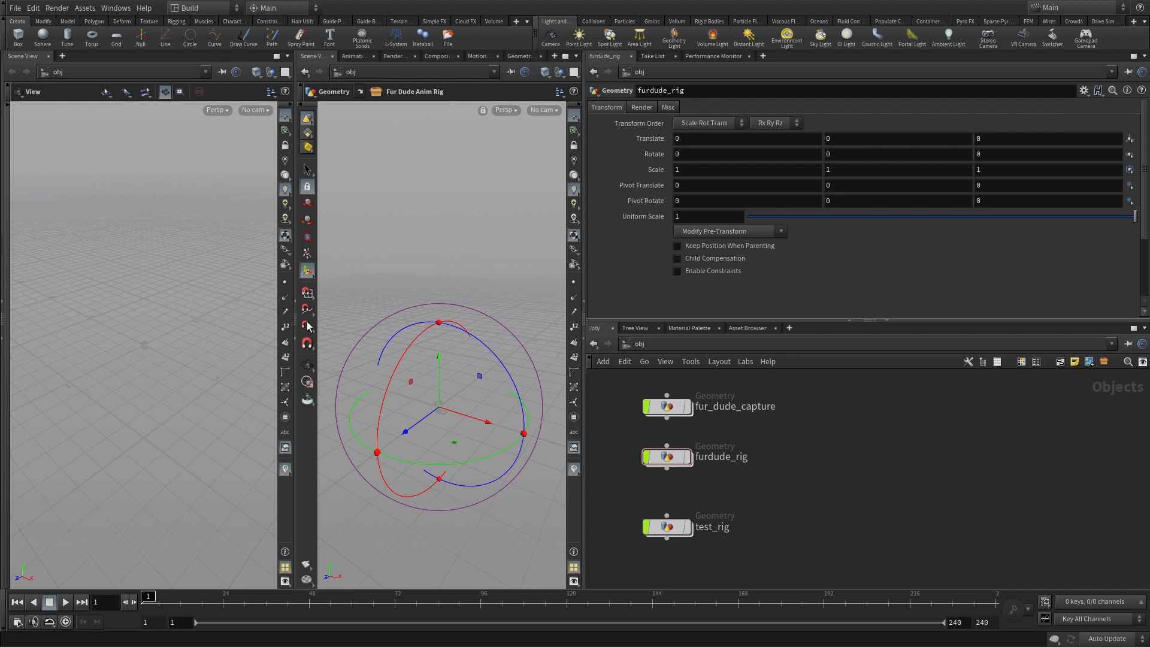
{"action": "double_click", "coordinate": [666, 525]}
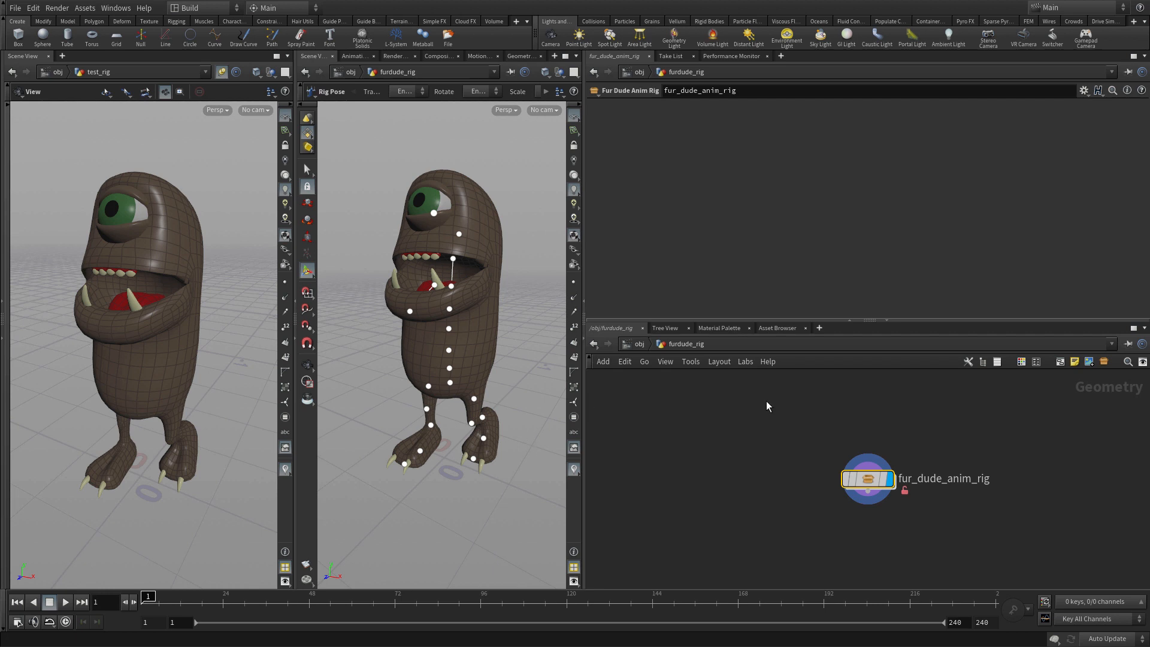
{"action": "mouse_move", "coordinate": [653, 330]}
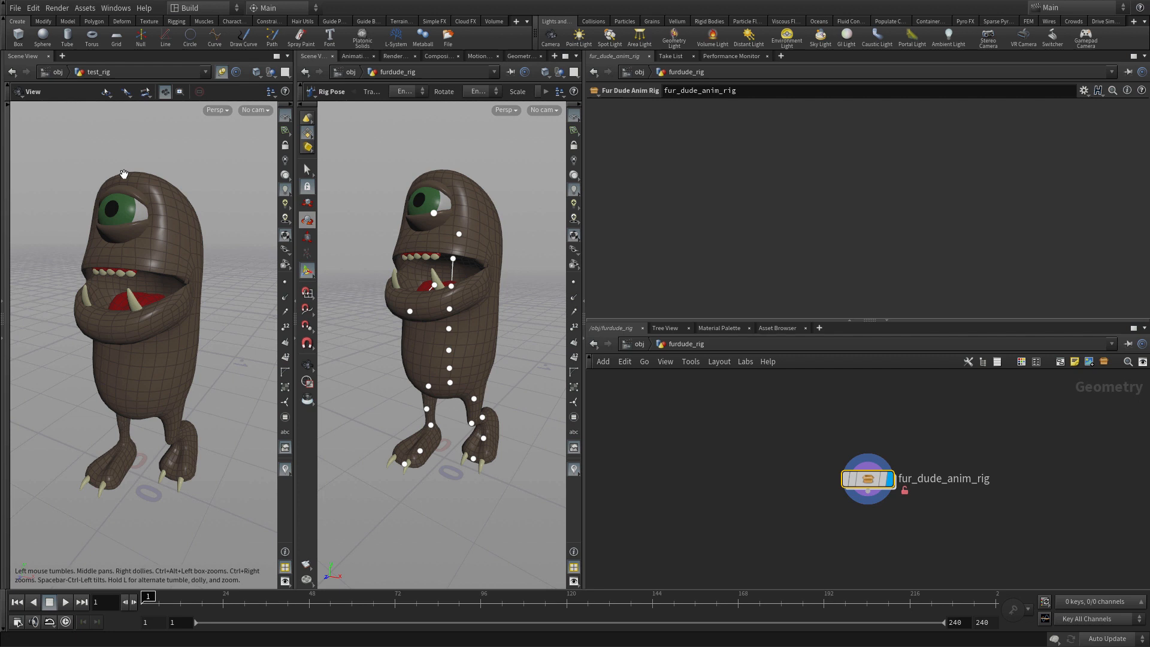
{"action": "mouse_move", "coordinate": [122, 174]}
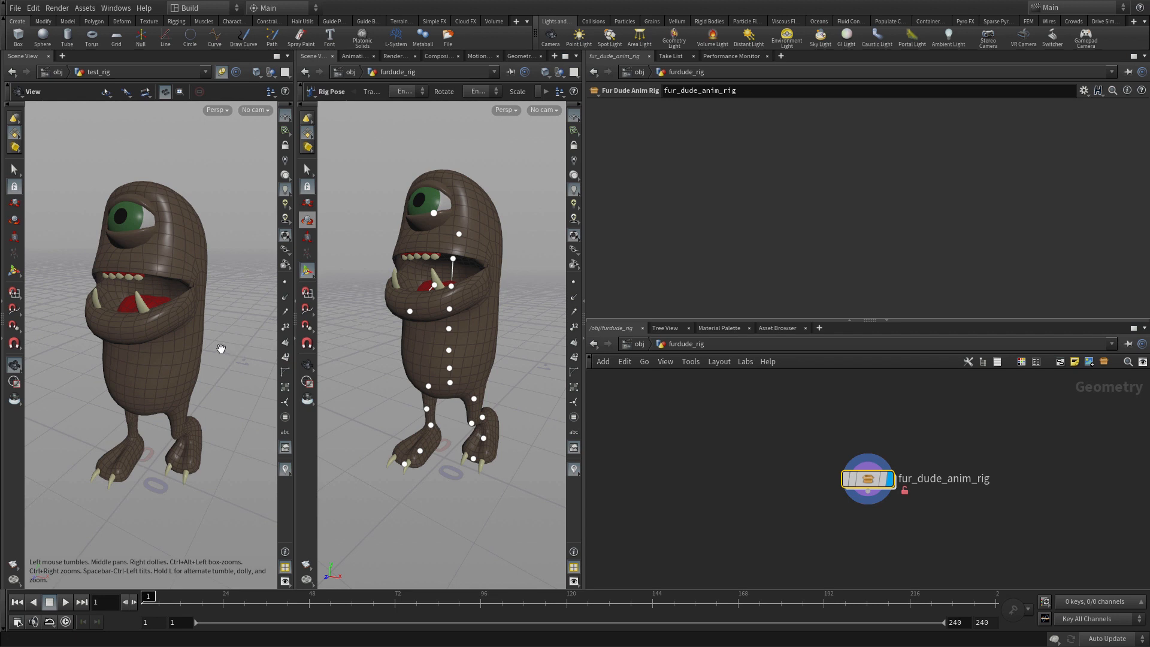
{"action": "mouse_move", "coordinate": [255, 339]}
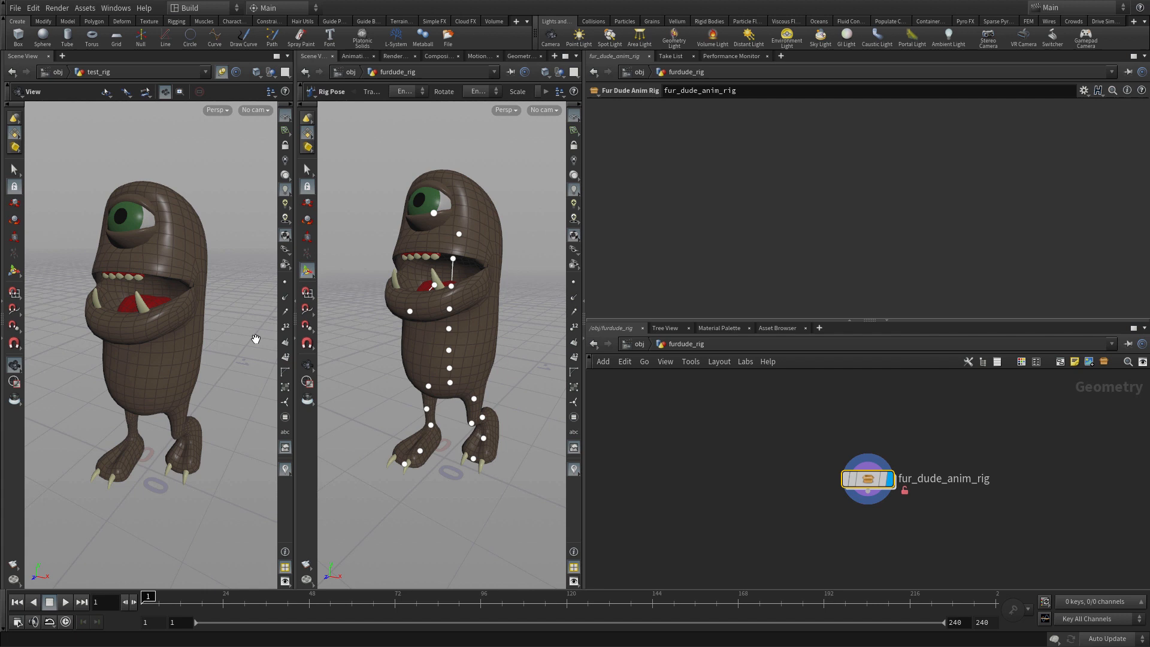
{"action": "mouse_move", "coordinate": [697, 430]}
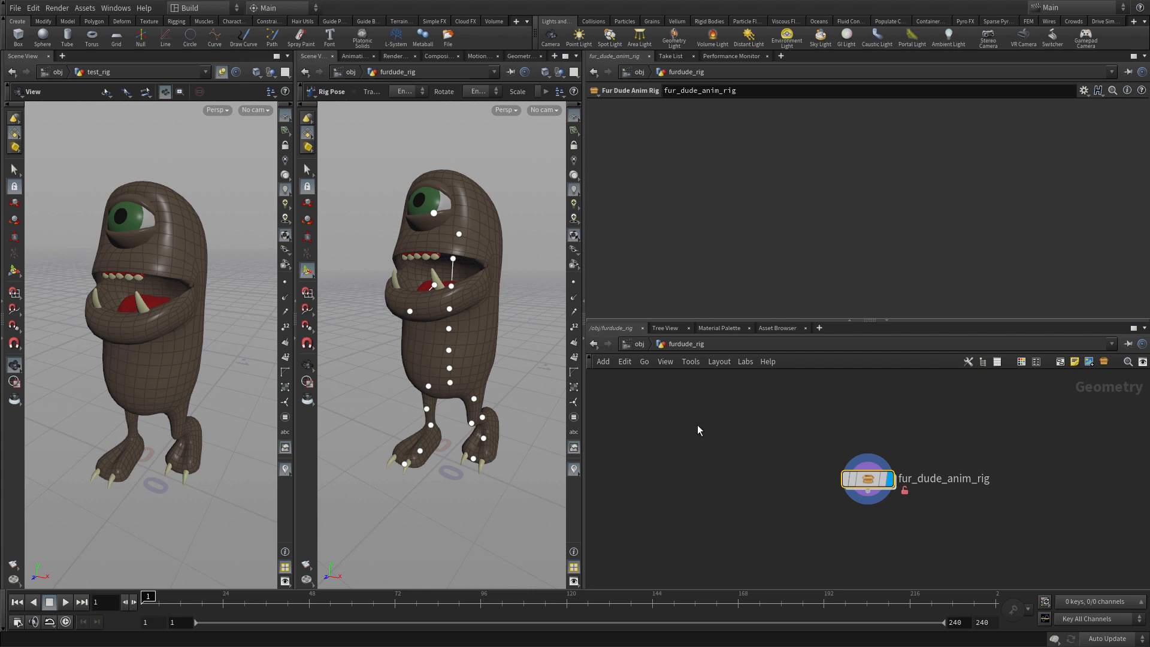
Inside fur_dude_anim_rig, clear all 23 stored pose transformations on rigpose1.
{"action": "double_click", "coordinate": [867, 478]}
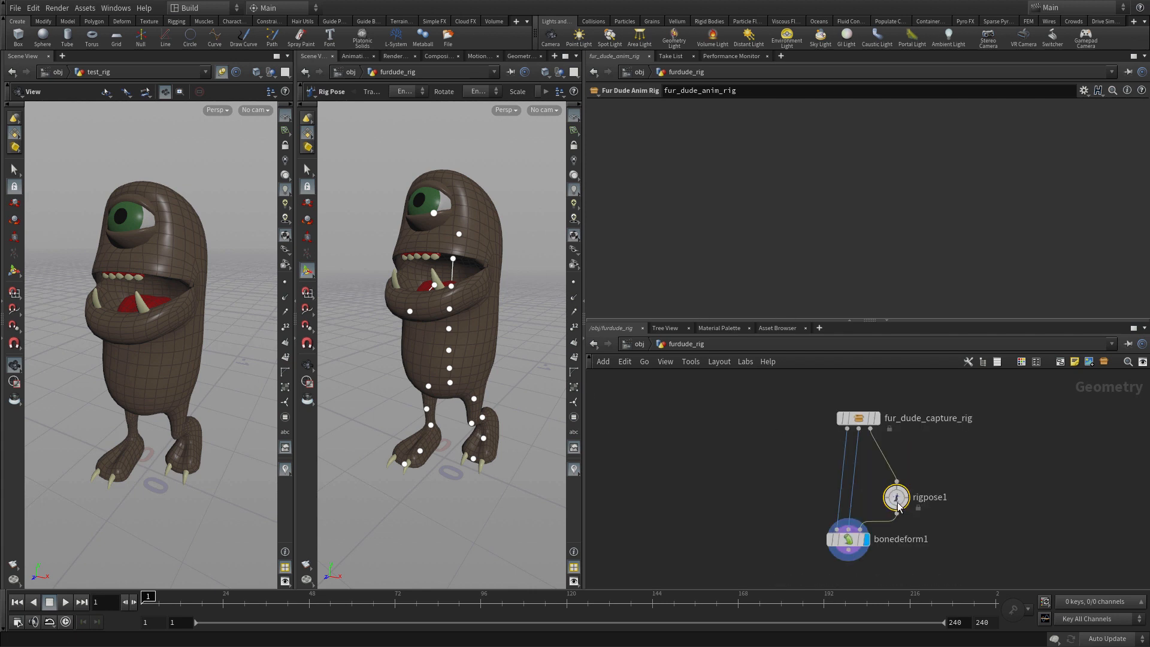
{"action": "left_click", "coordinate": [895, 497]}
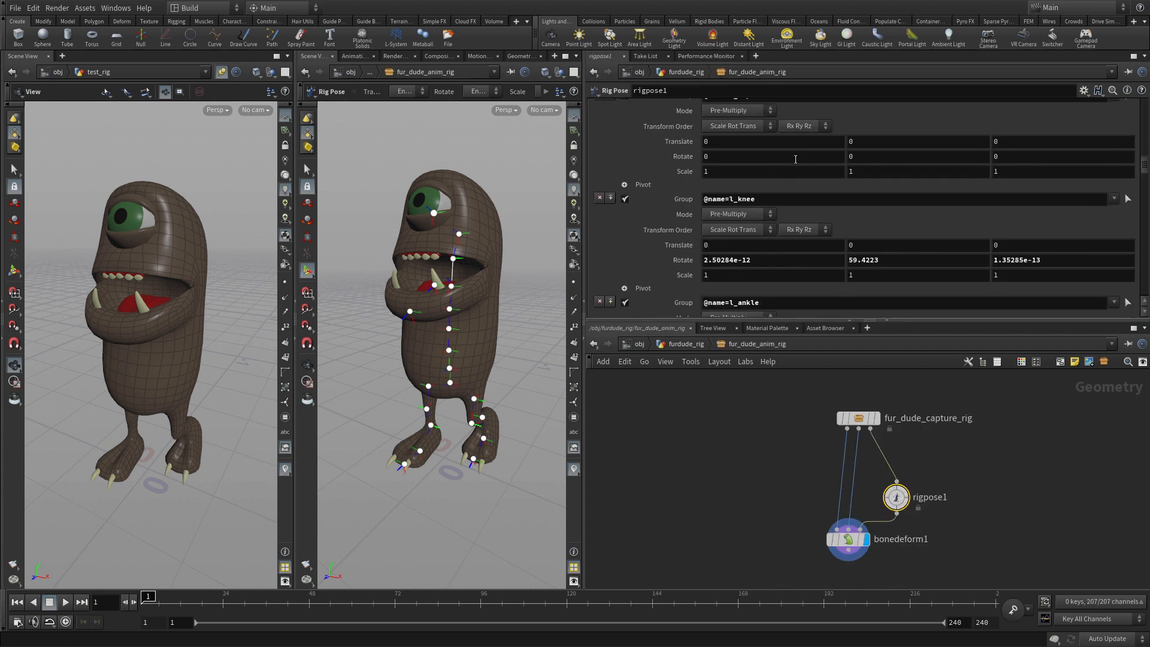
{"action": "scroll", "scroll_direction": "up", "scroll_amount": 3}
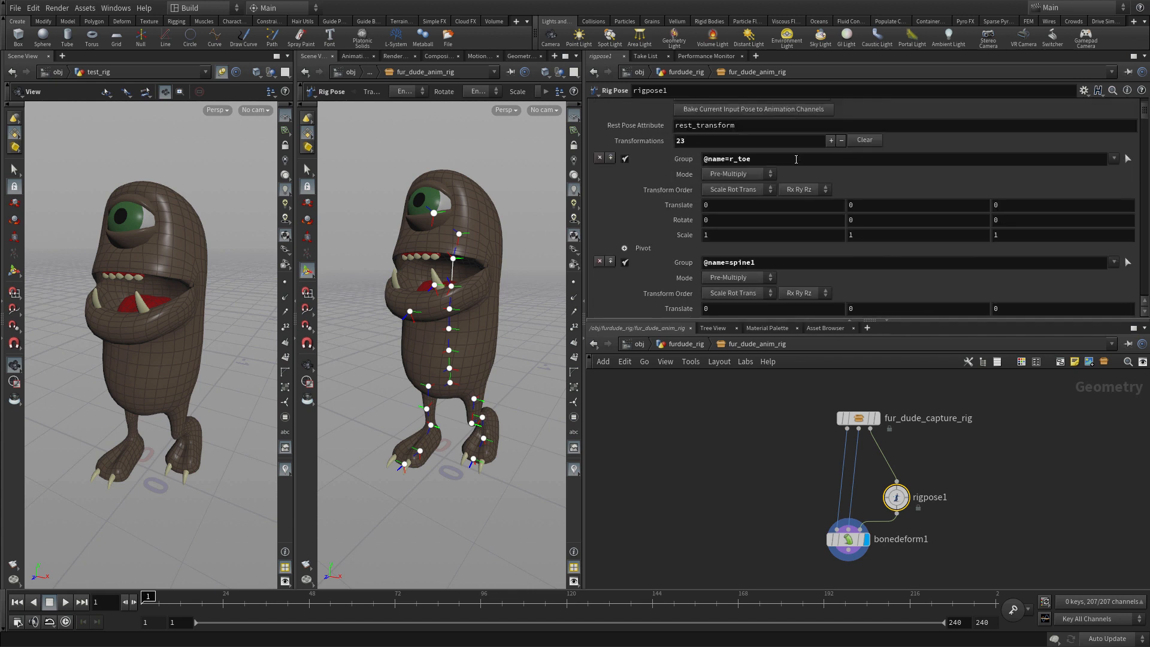
{"action": "left_click", "coordinate": [863, 140]}
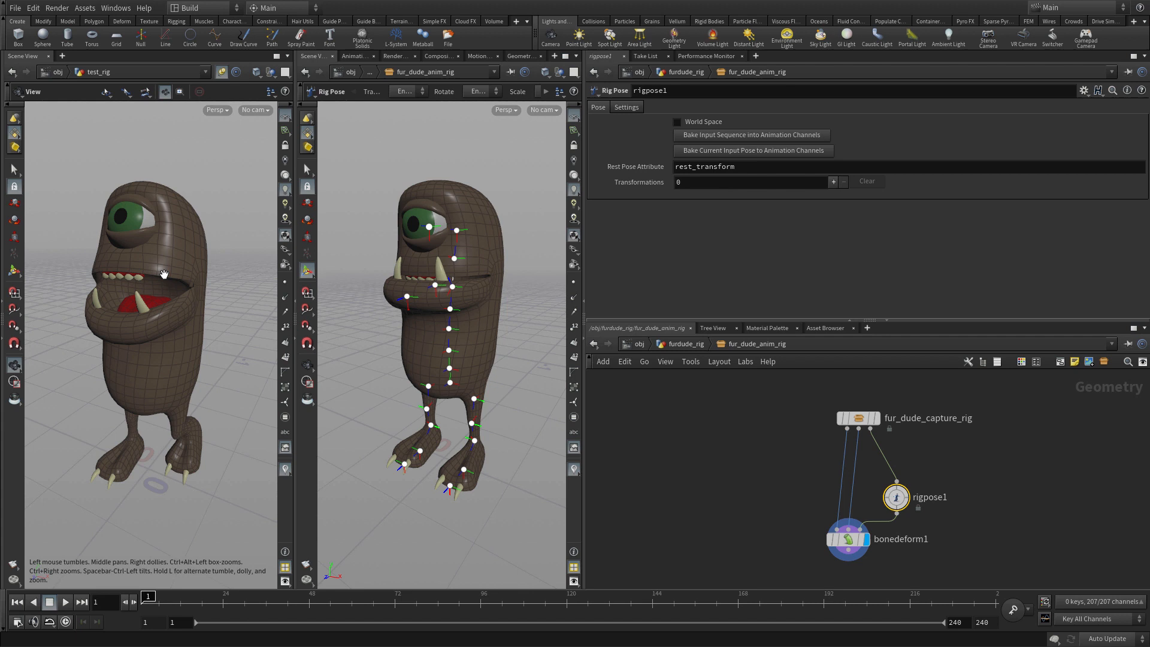
{"action": "mouse_move", "coordinate": [457, 177]}
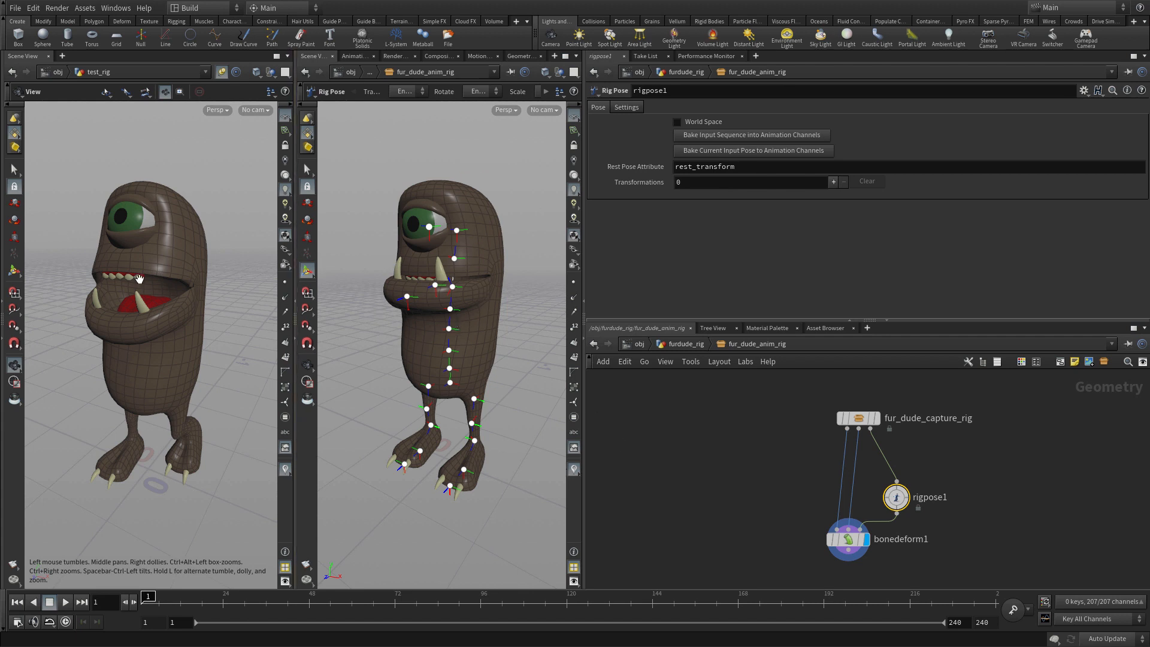
{"action": "mouse_move", "coordinate": [429, 336]}
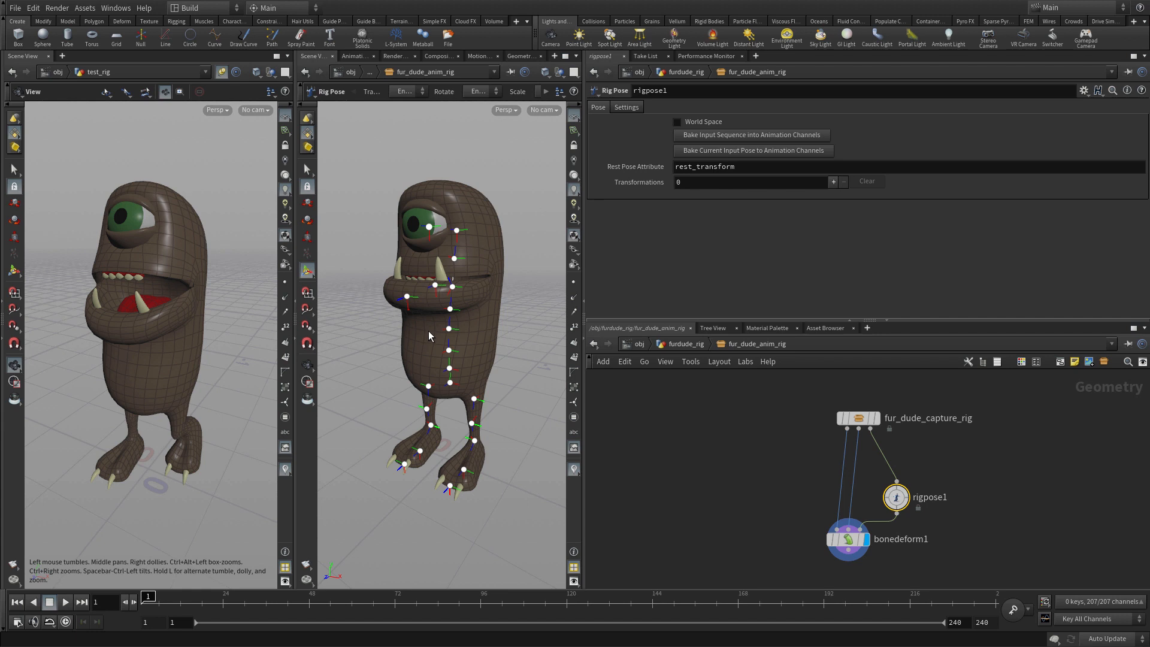
{"action": "mouse_move", "coordinate": [89, 20]}
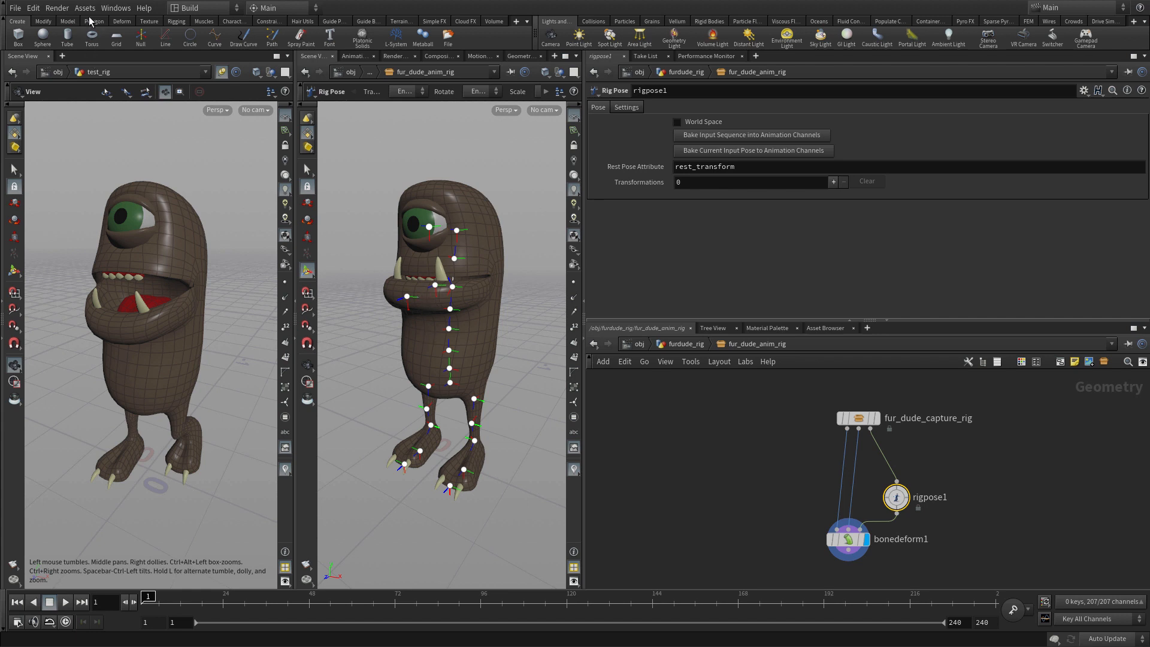
Save the Fur Dude Anim Rig asset definition via Assets > Save Asset.
{"action": "left_click", "coordinate": [84, 7]}
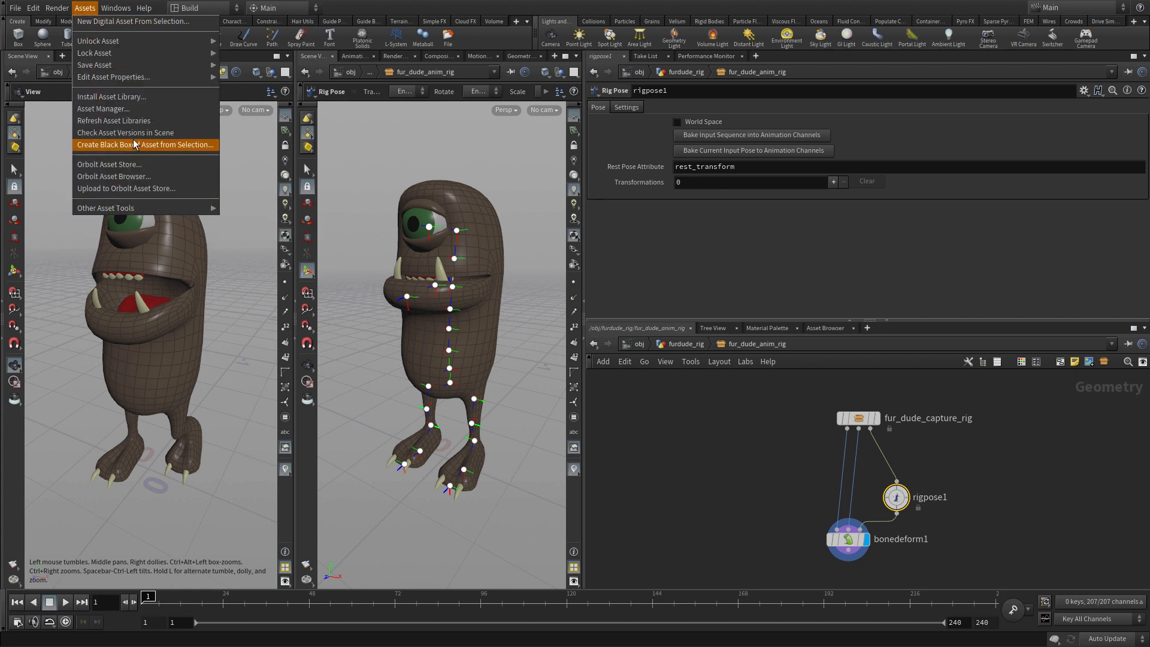
{"action": "mouse_move", "coordinate": [94, 65]}
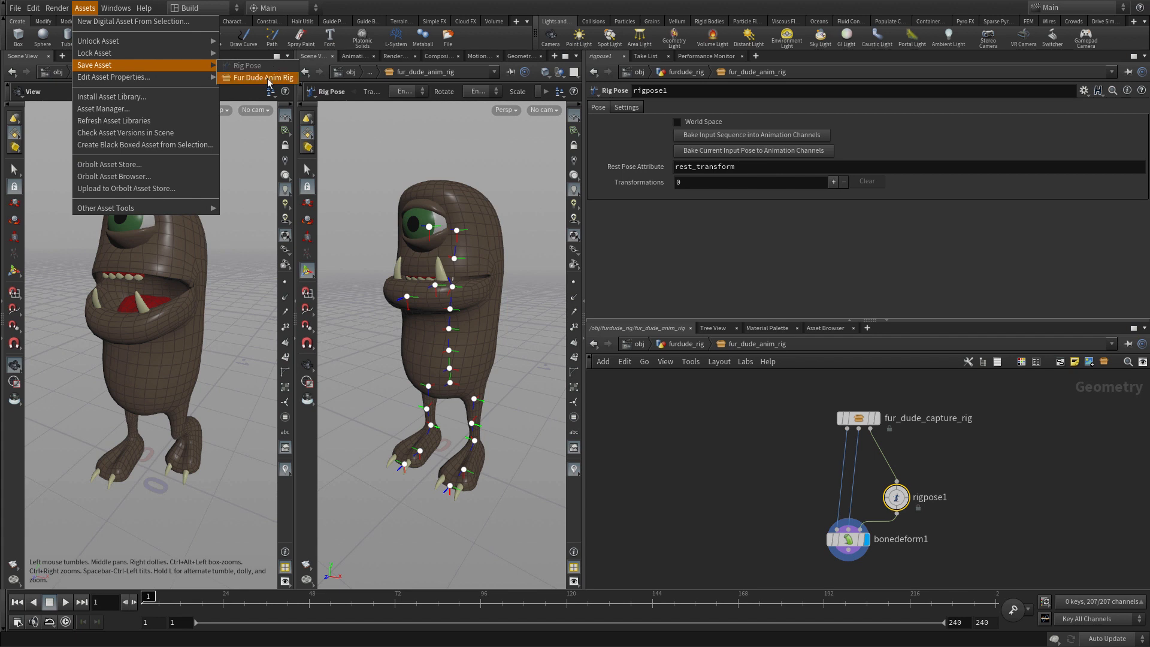
{"action": "left_click", "coordinate": [261, 78]}
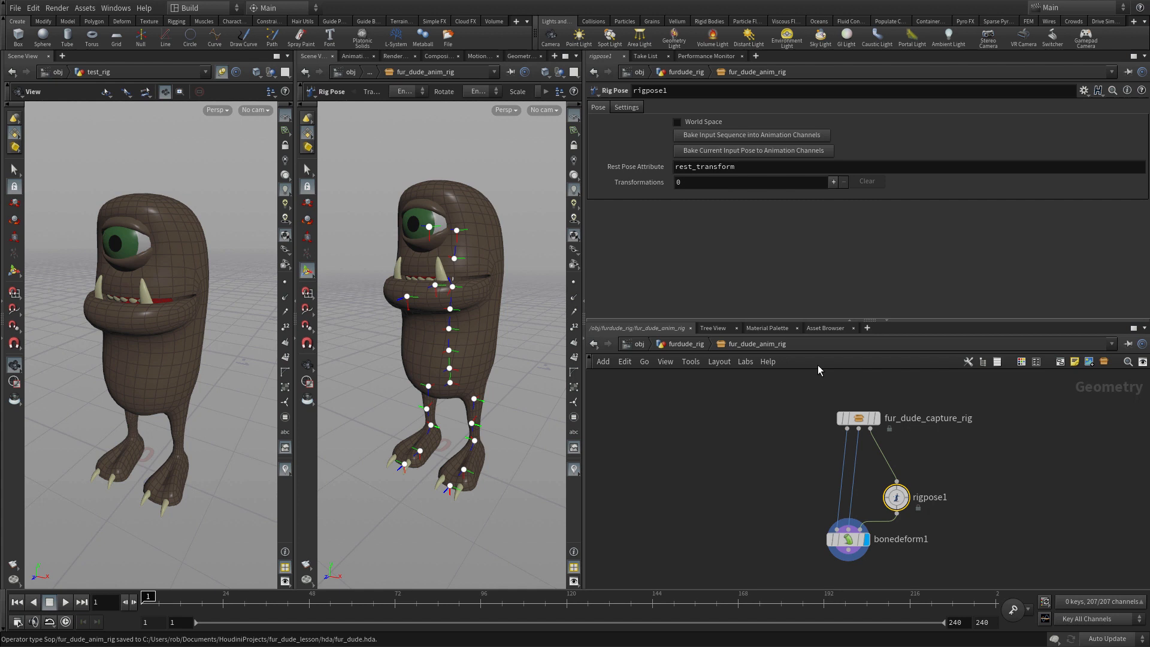
{"action": "mouse_move", "coordinate": [233, 365]}
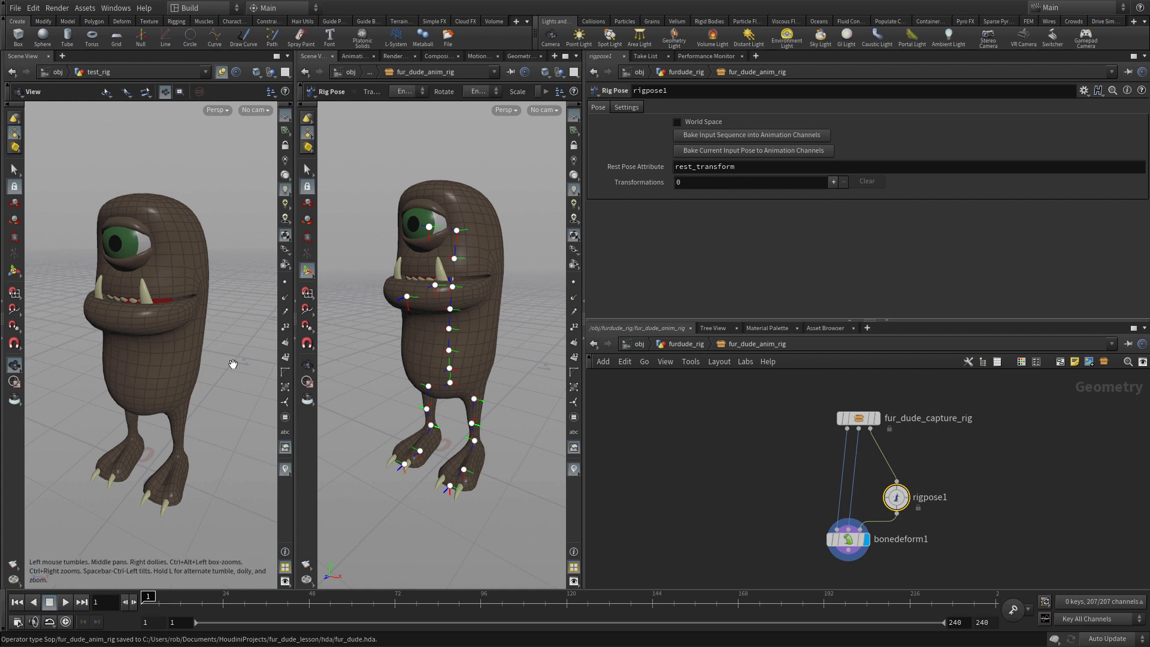
{"action": "mouse_move", "coordinate": [428, 503]}
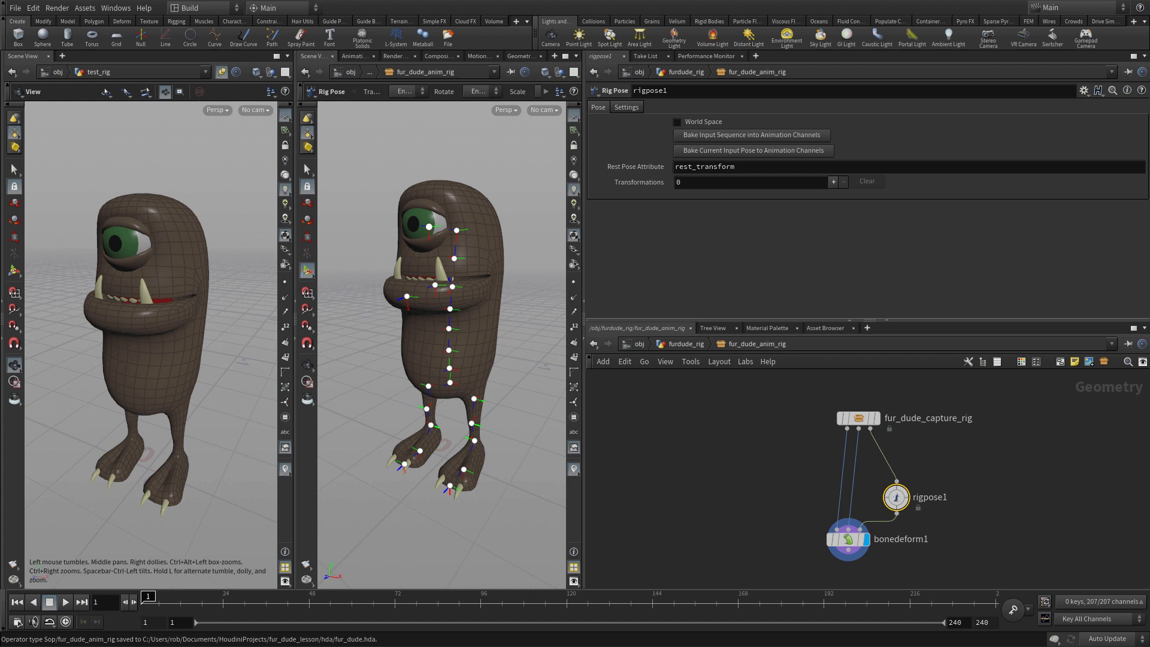
{"action": "mouse_move", "coordinate": [426, 442]}
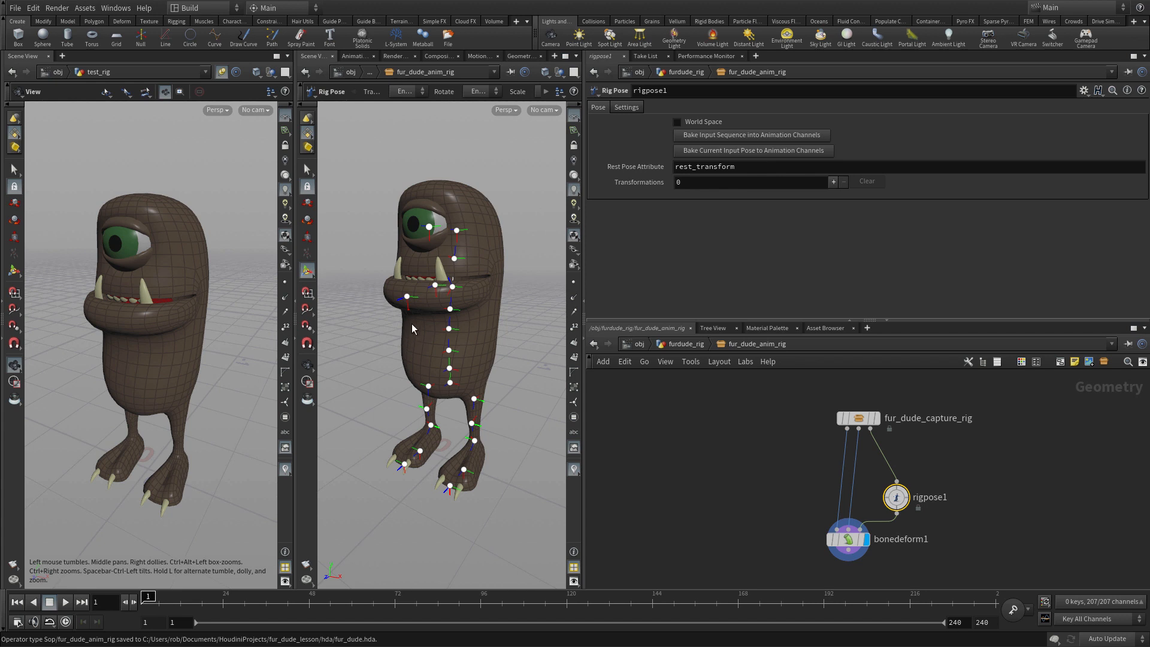
{"action": "mouse_move", "coordinate": [453, 275]}
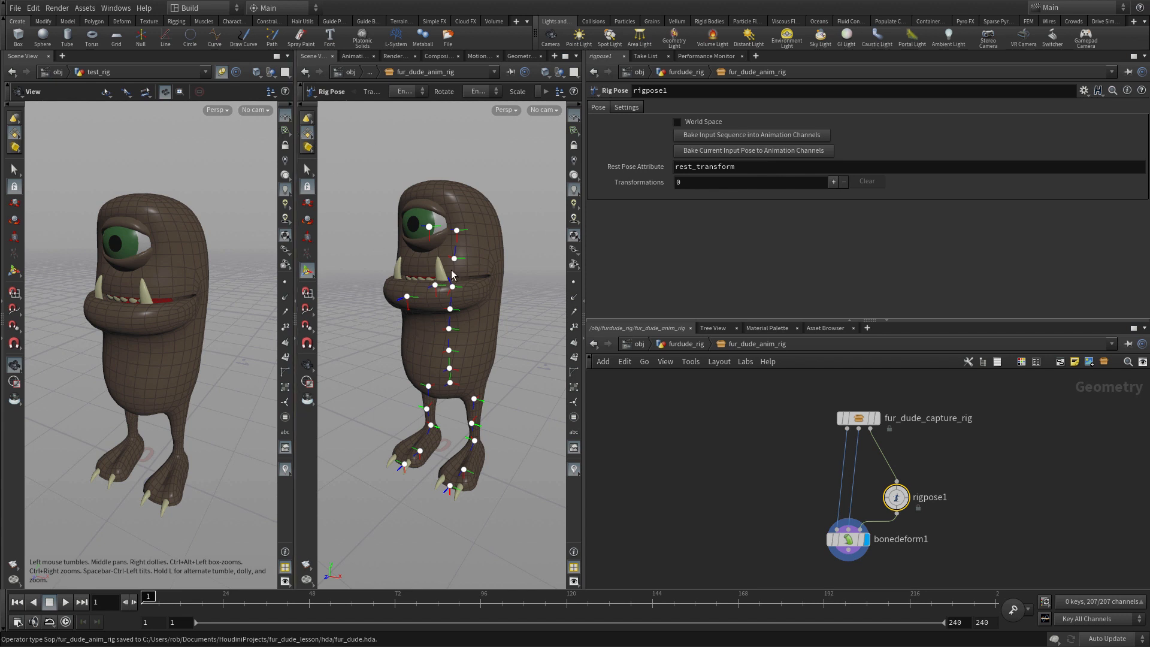
{"action": "mouse_move", "coordinate": [471, 299]}
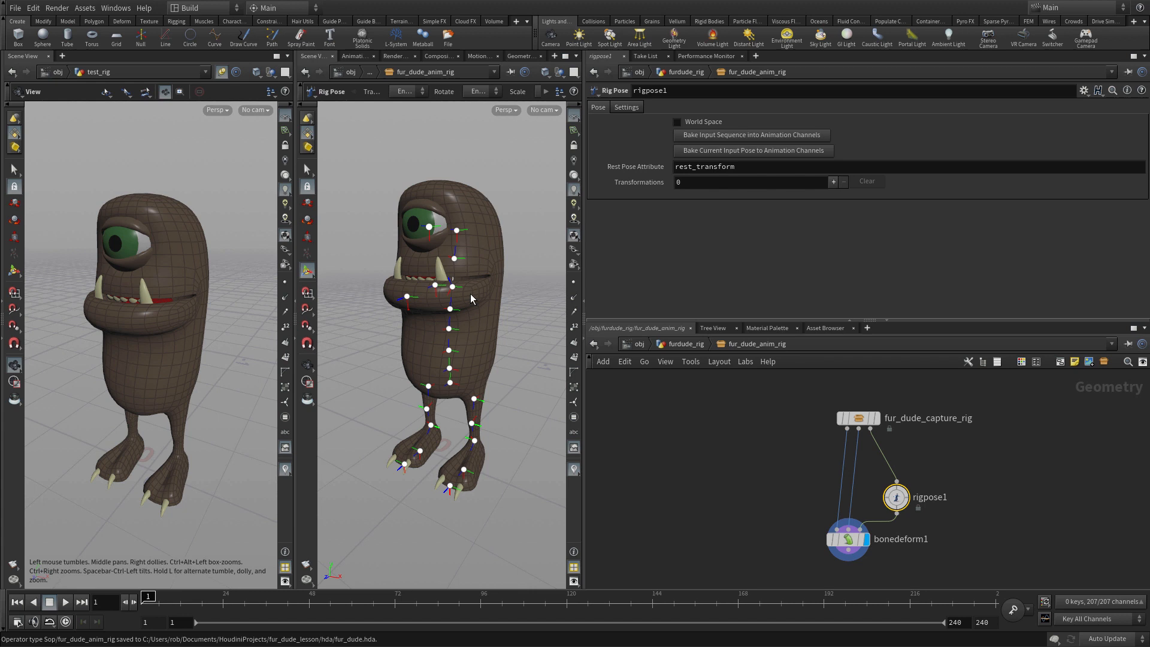
Set the asset's Default State to kinefx__rigpose in Edit Asset Properties and accept.
{"action": "left_click", "coordinate": [84, 8]}
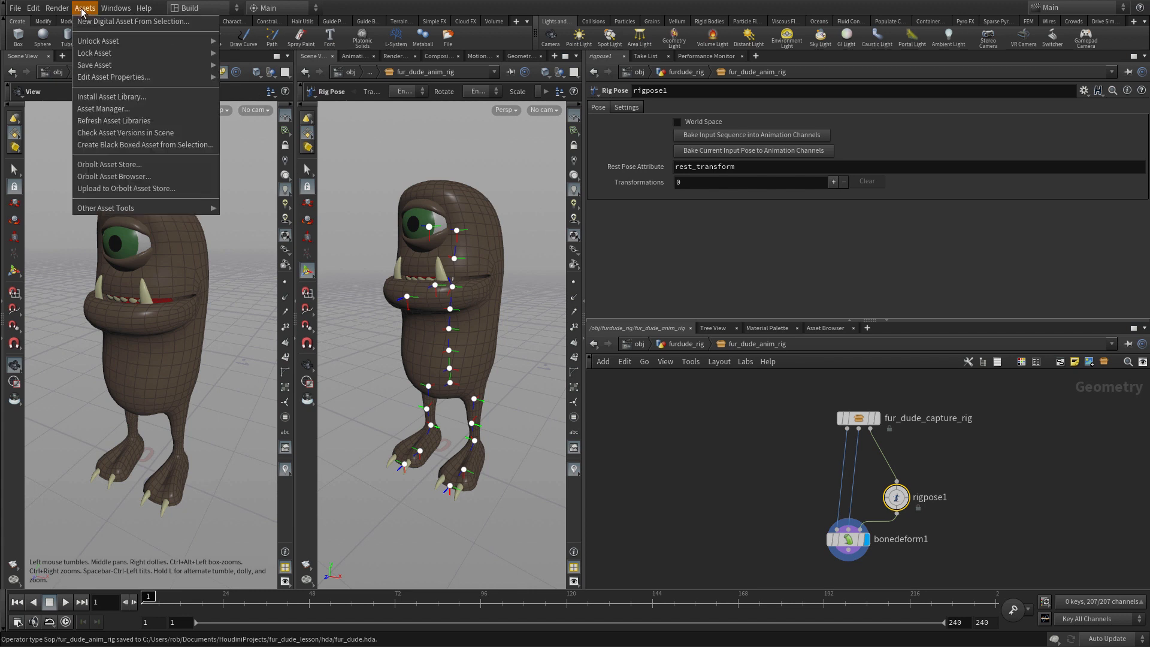
{"action": "mouse_move", "coordinate": [114, 77]}
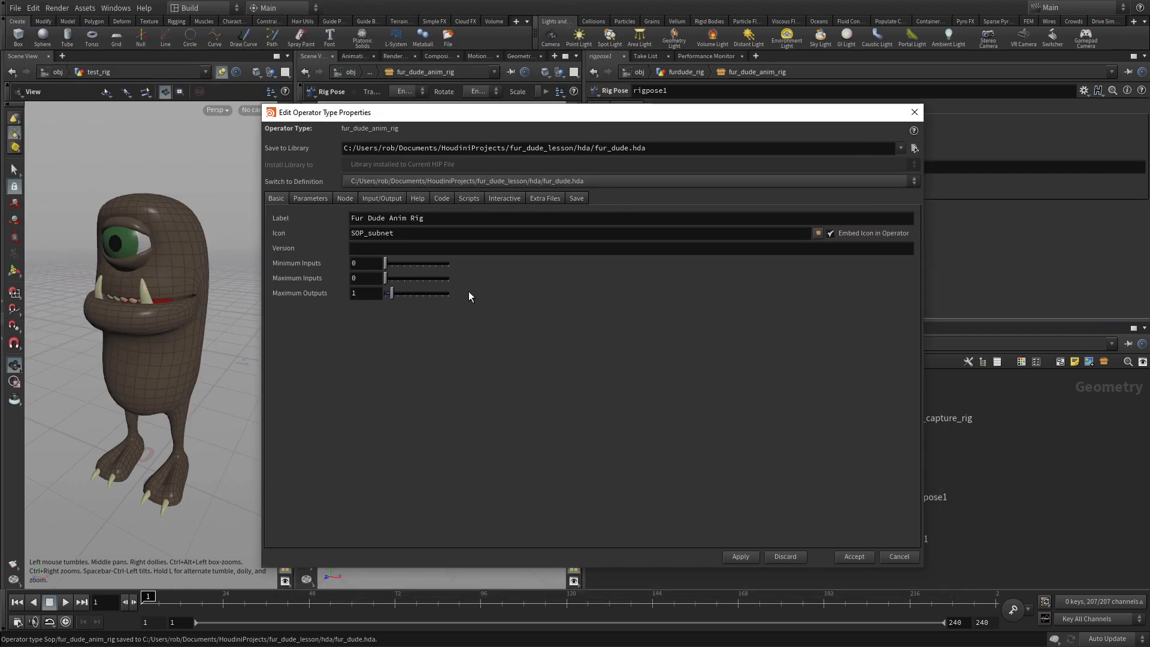
{"action": "left_click", "coordinate": [344, 198]}
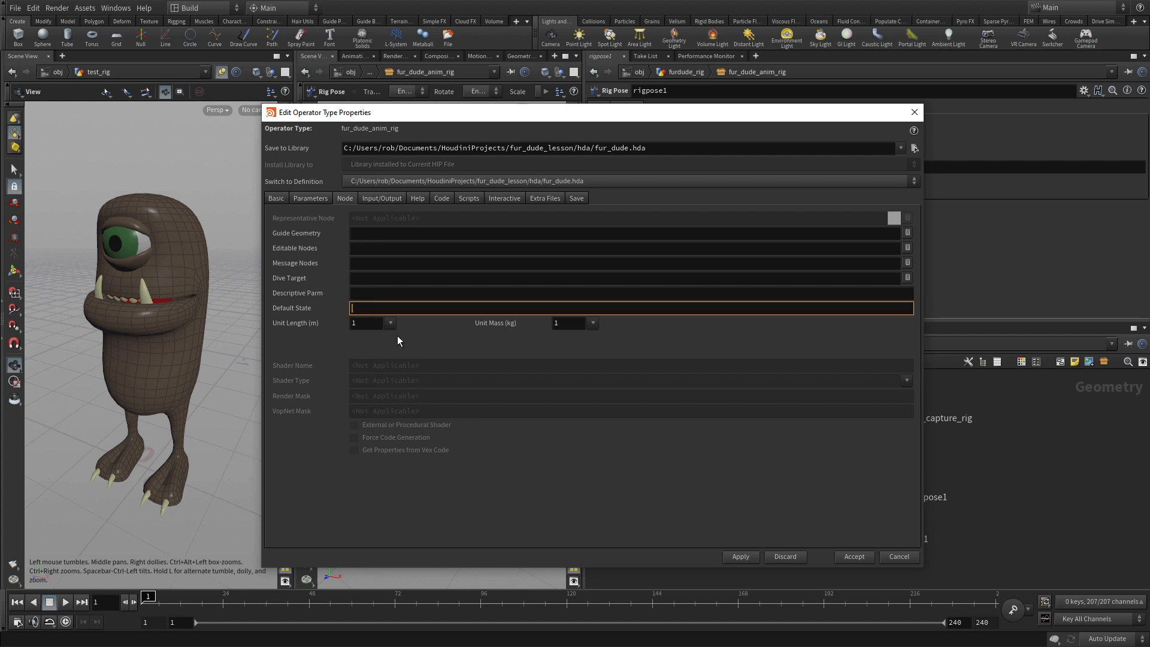
{"action": "type", "text": "k"}
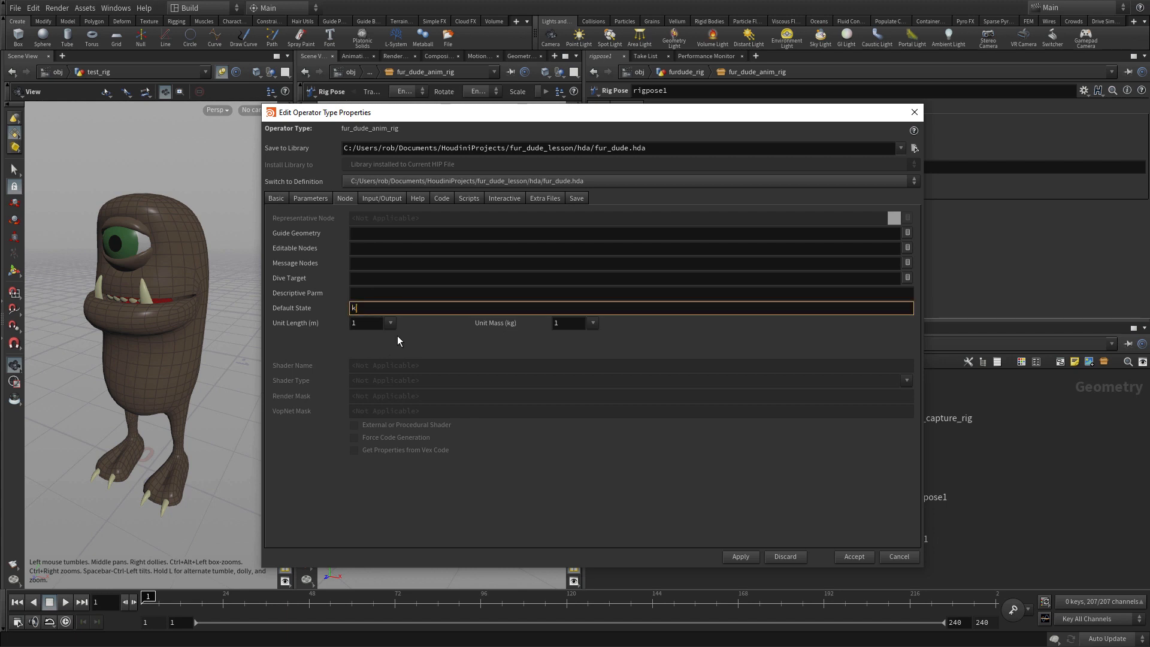
{"action": "type", "text": "inefx"}
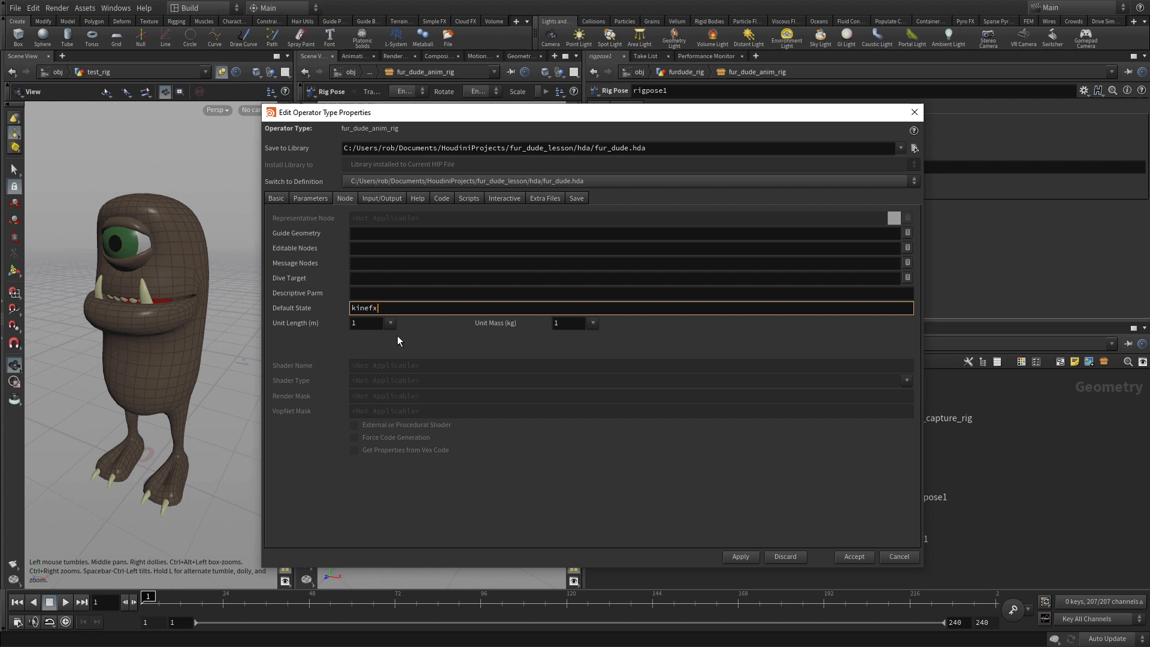
{"action": "type", "text": "_rig"}
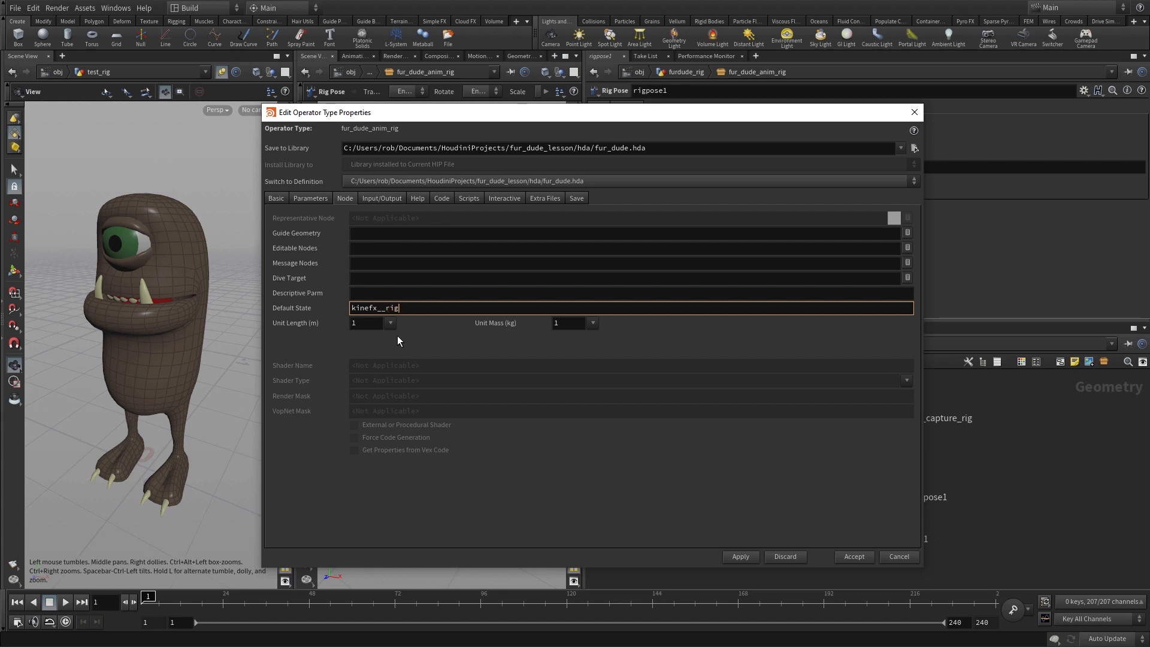
{"action": "type", "text": "pose"}
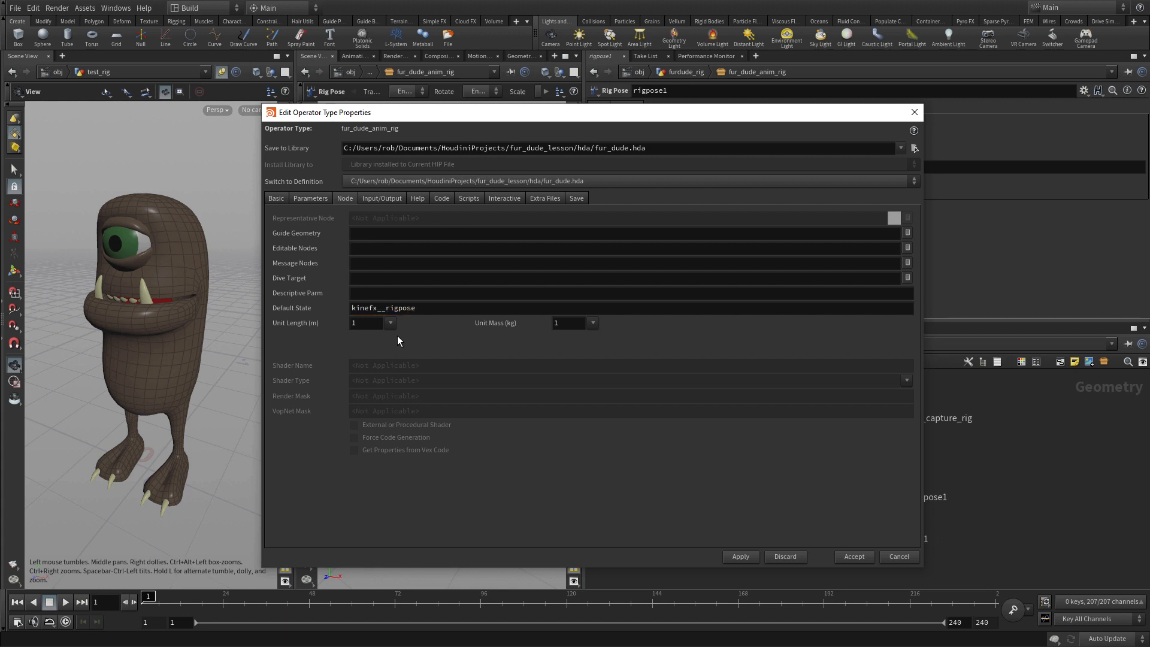
{"action": "left_click", "coordinate": [852, 556]}
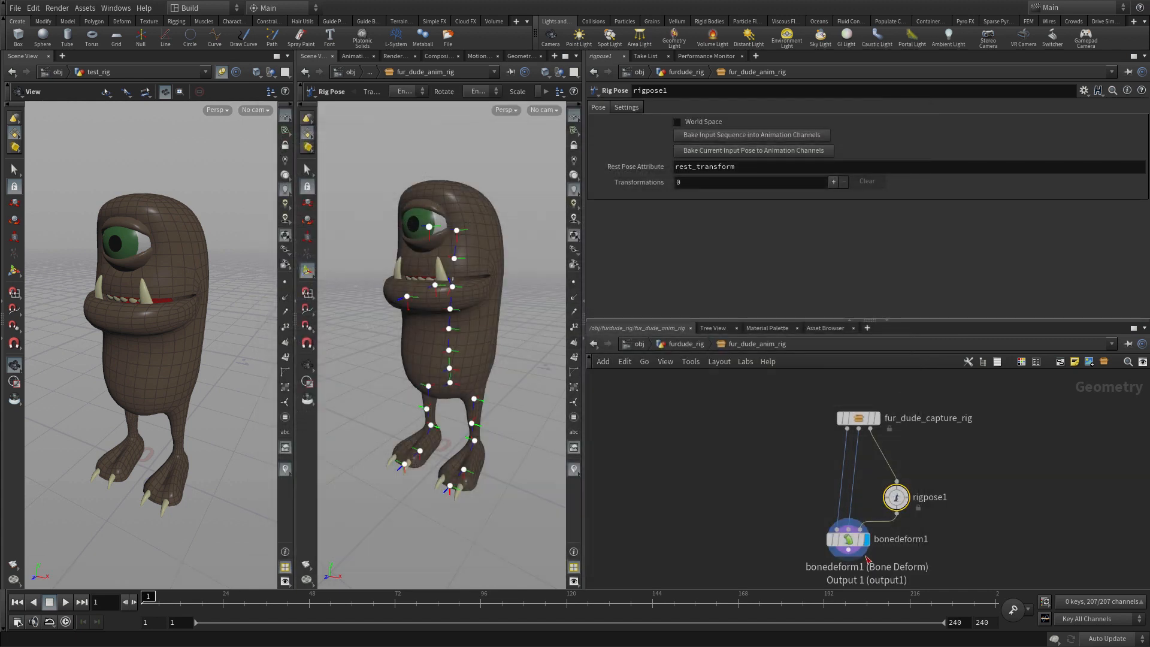
{"action": "mouse_move", "coordinate": [487, 174]}
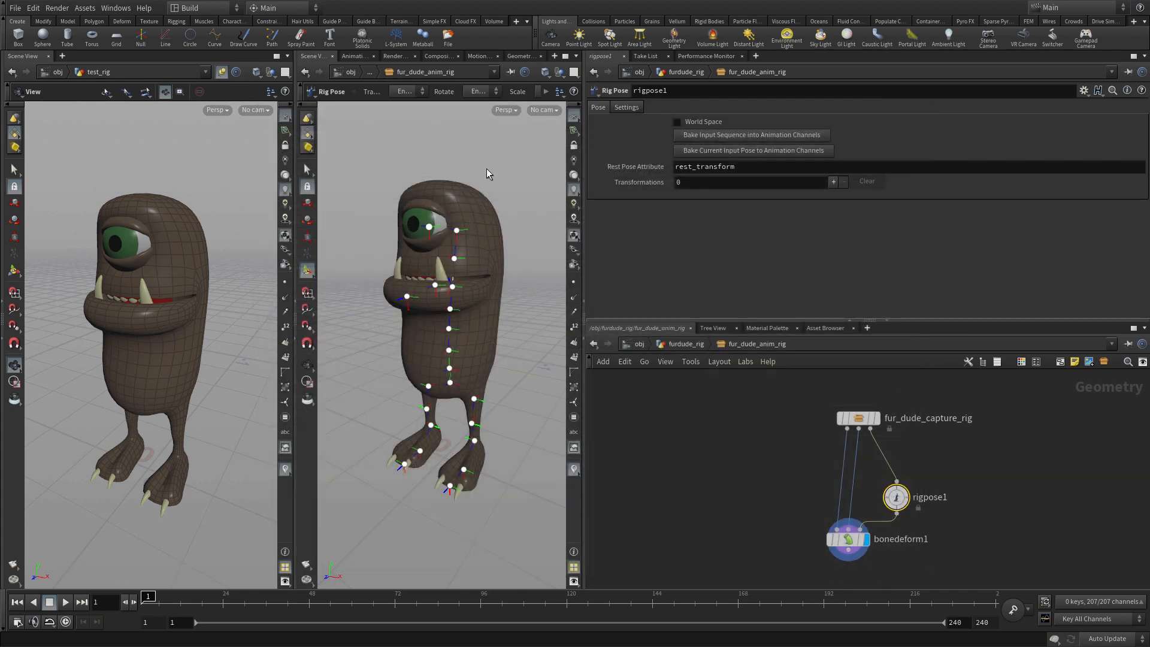
{"action": "mouse_move", "coordinate": [13, 275]}
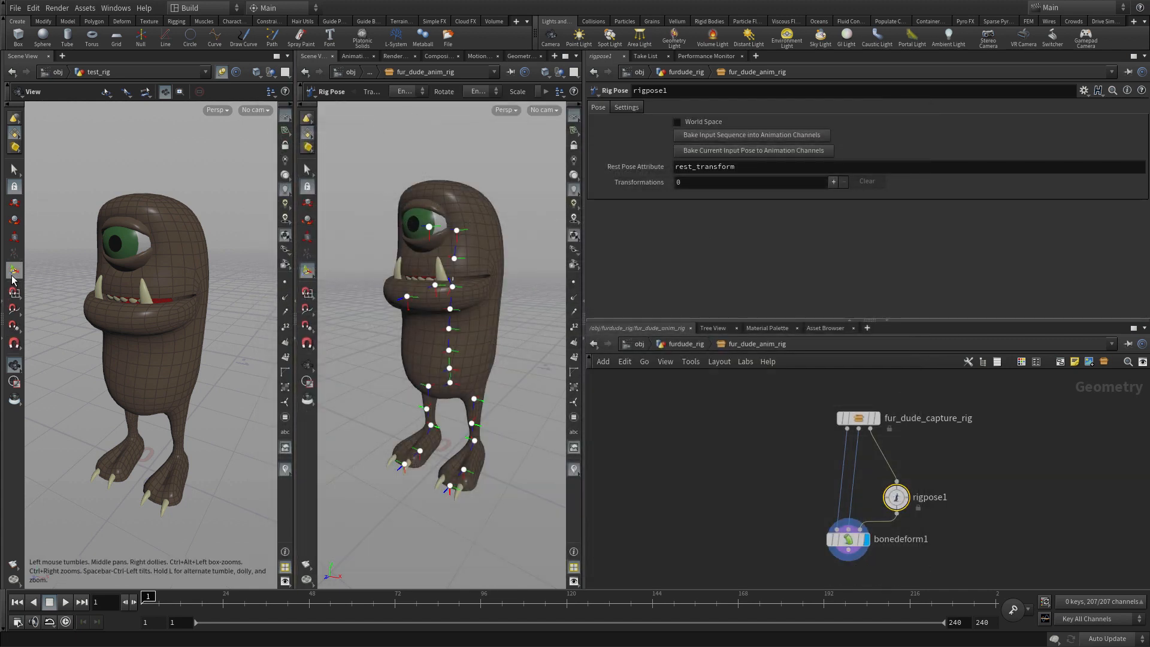
Activate the test_rig's default Rig Pose state to display the Fur Dude joint handles.
{"action": "left_click", "coordinate": [13, 271]}
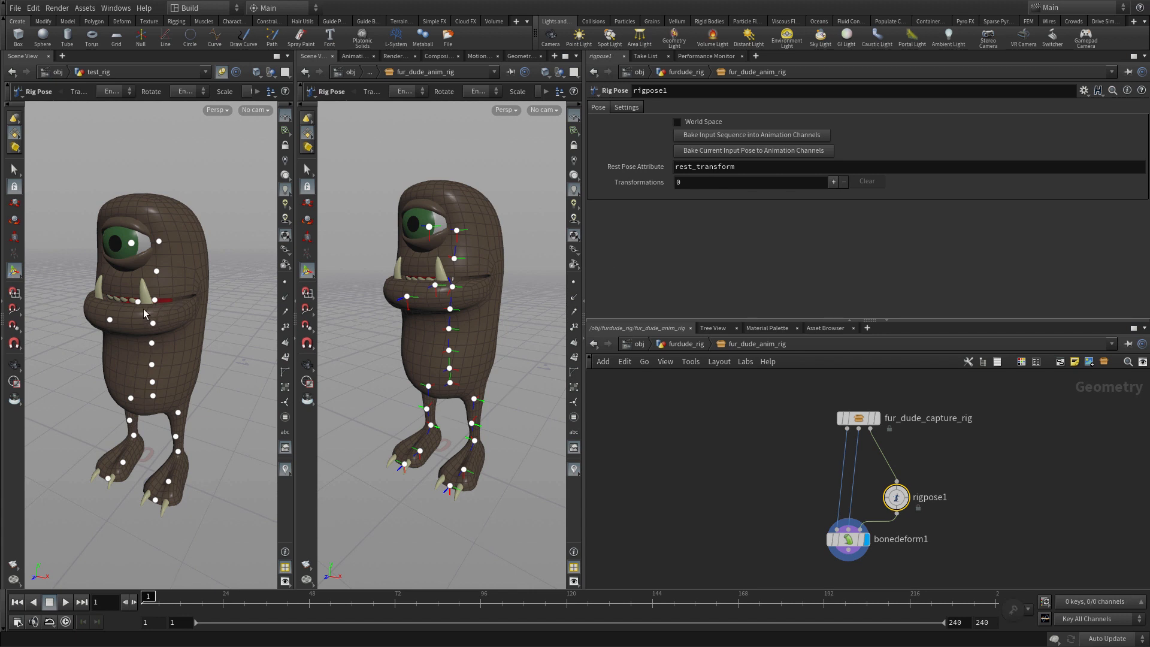
{"action": "mouse_move", "coordinate": [150, 270]}
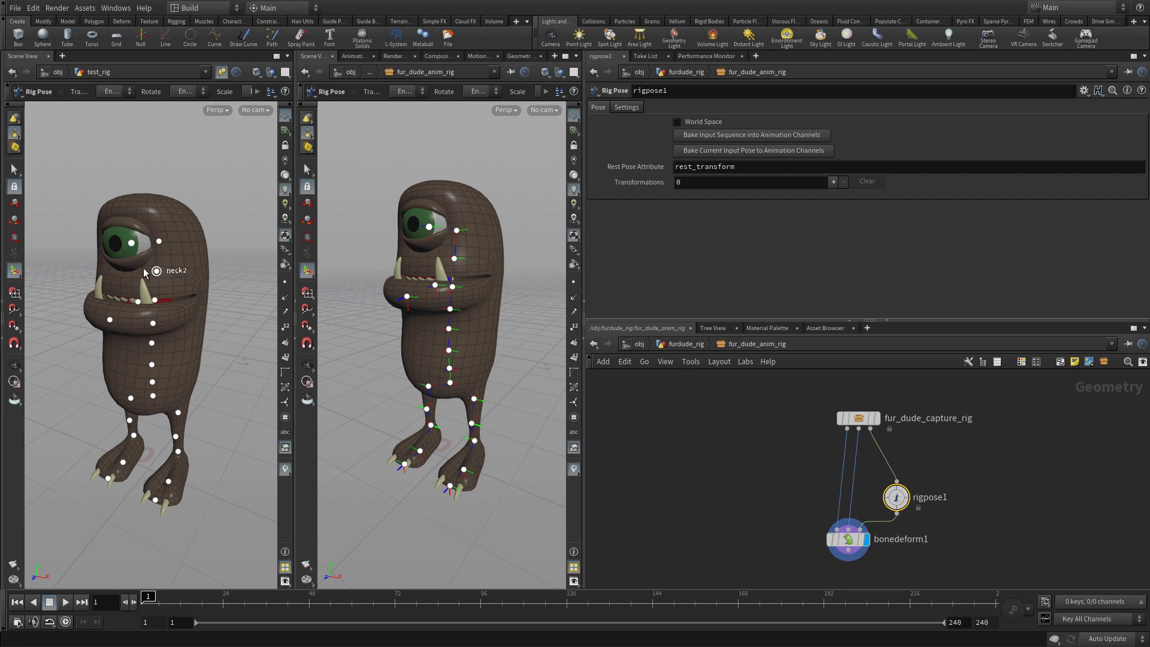
{"action": "mouse_move", "coordinate": [145, 427]}
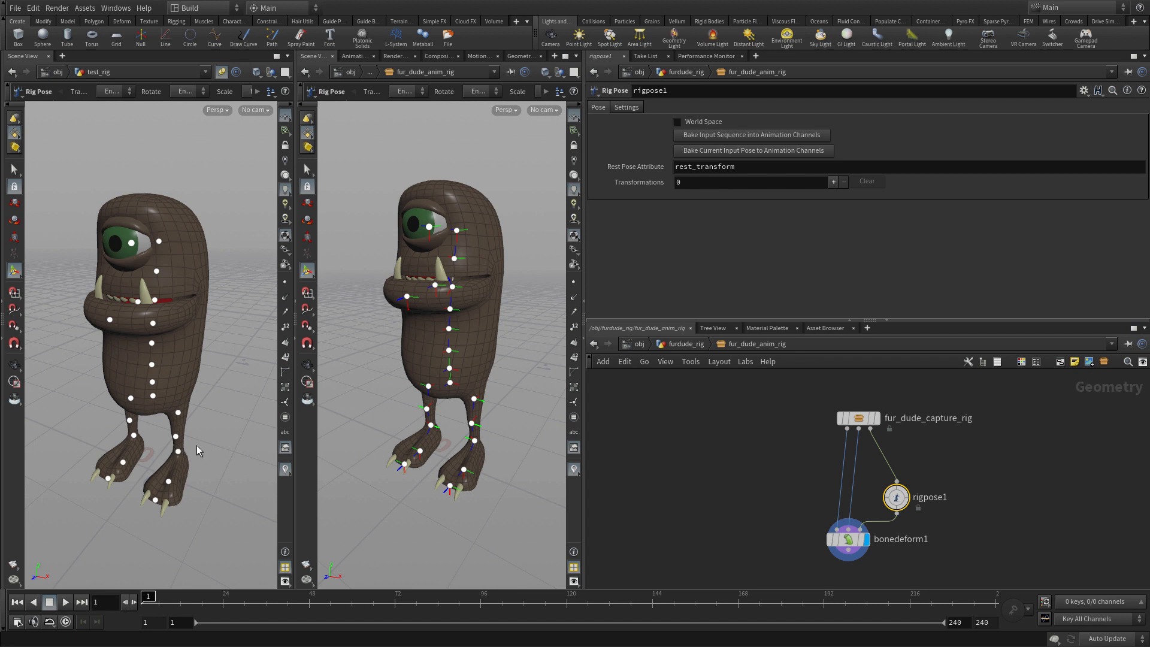
{"action": "mouse_move", "coordinate": [213, 427]}
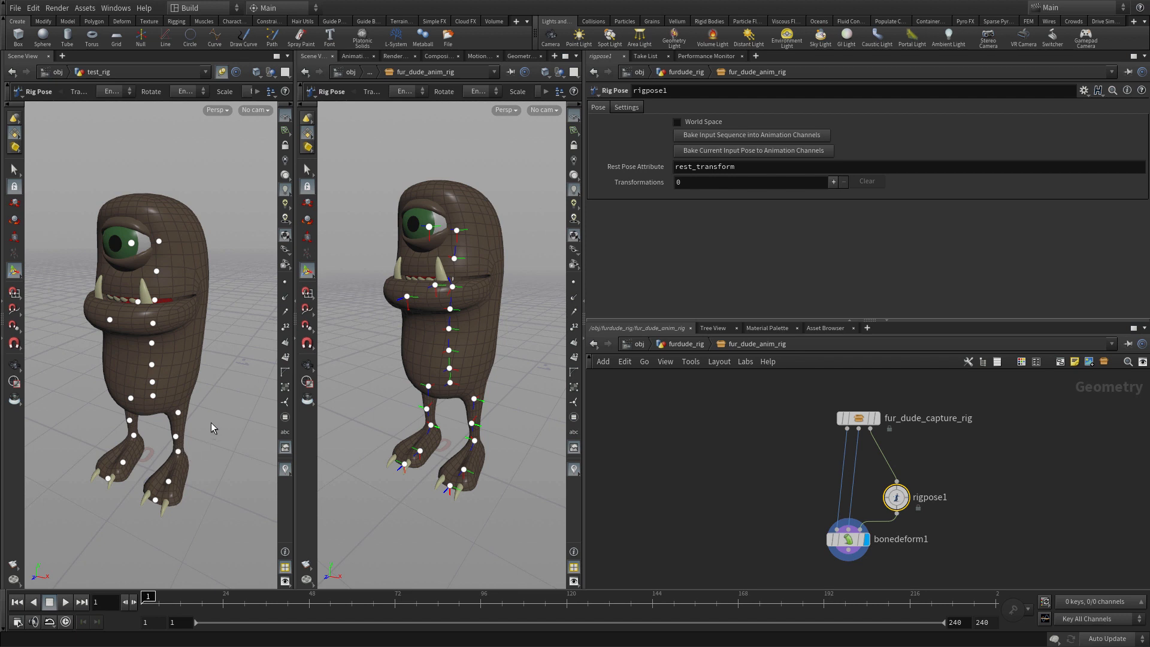